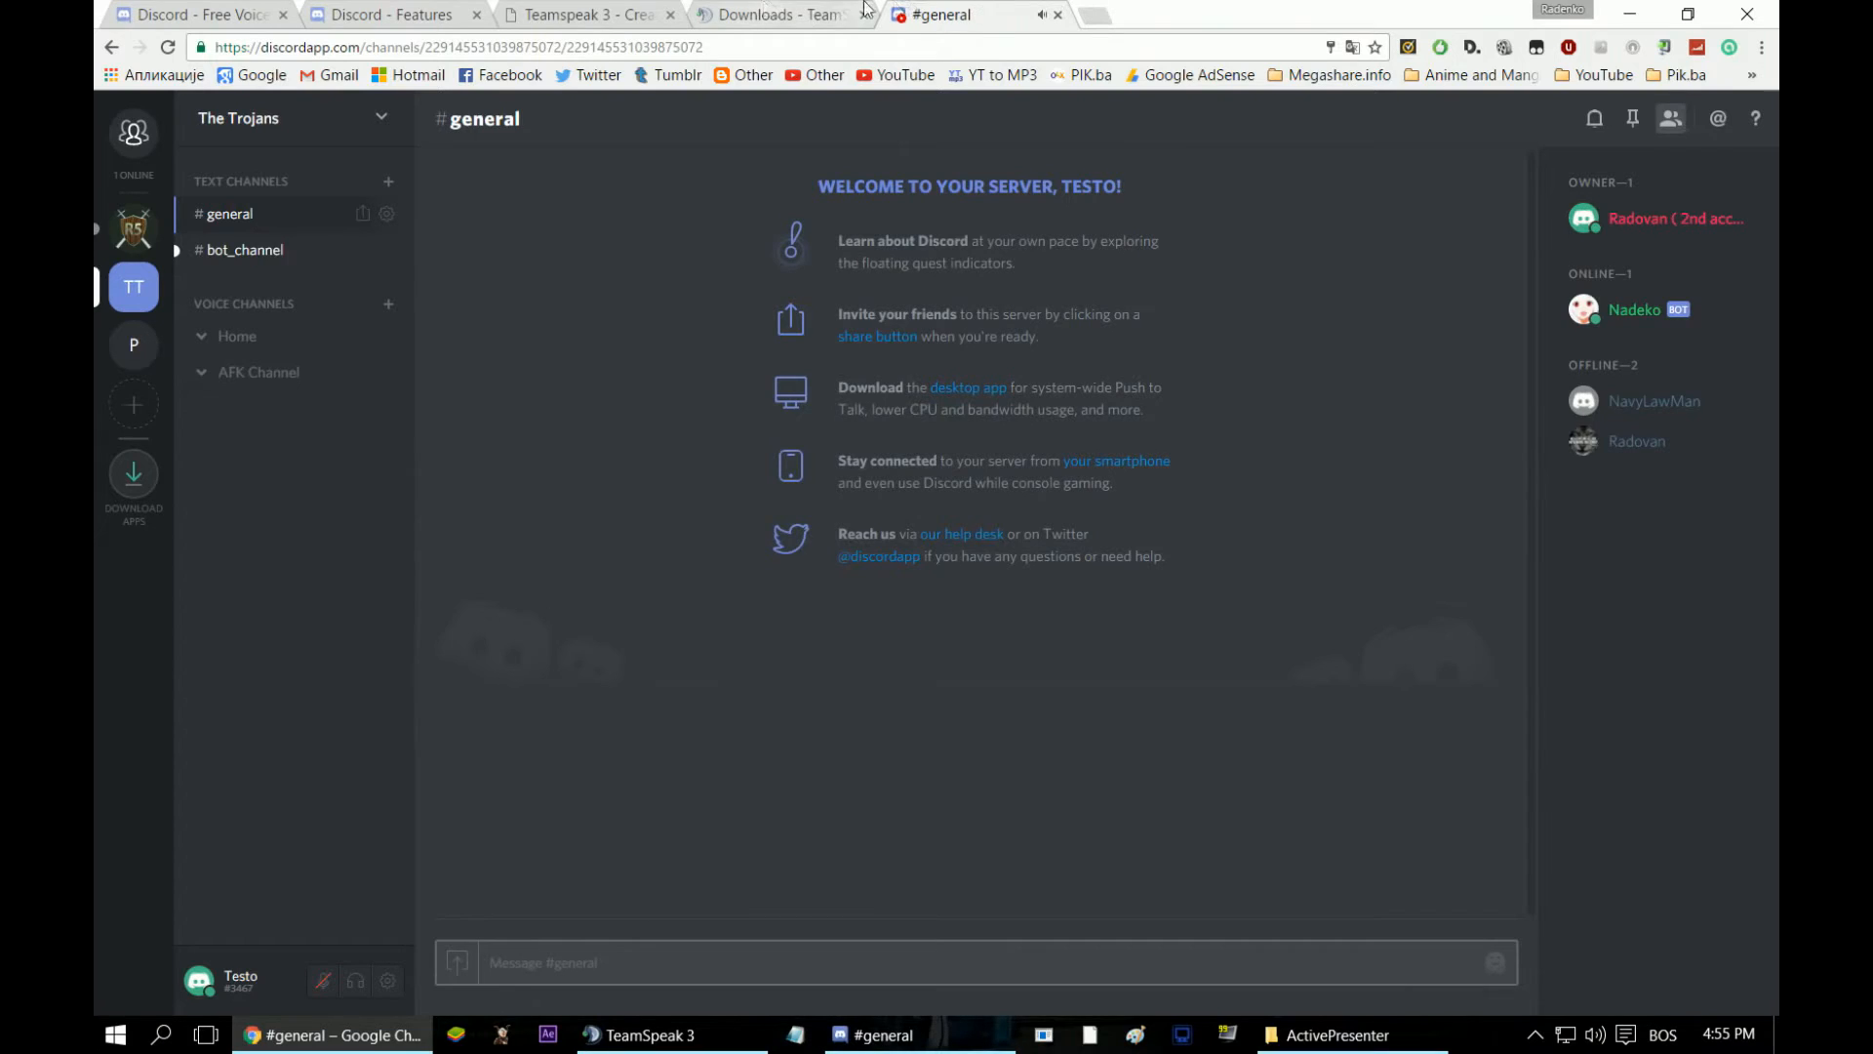
# - Glance at the TeamSpeak server-creation tab, then return to Discord's Features comparison
pyautogui.click(585, 15)
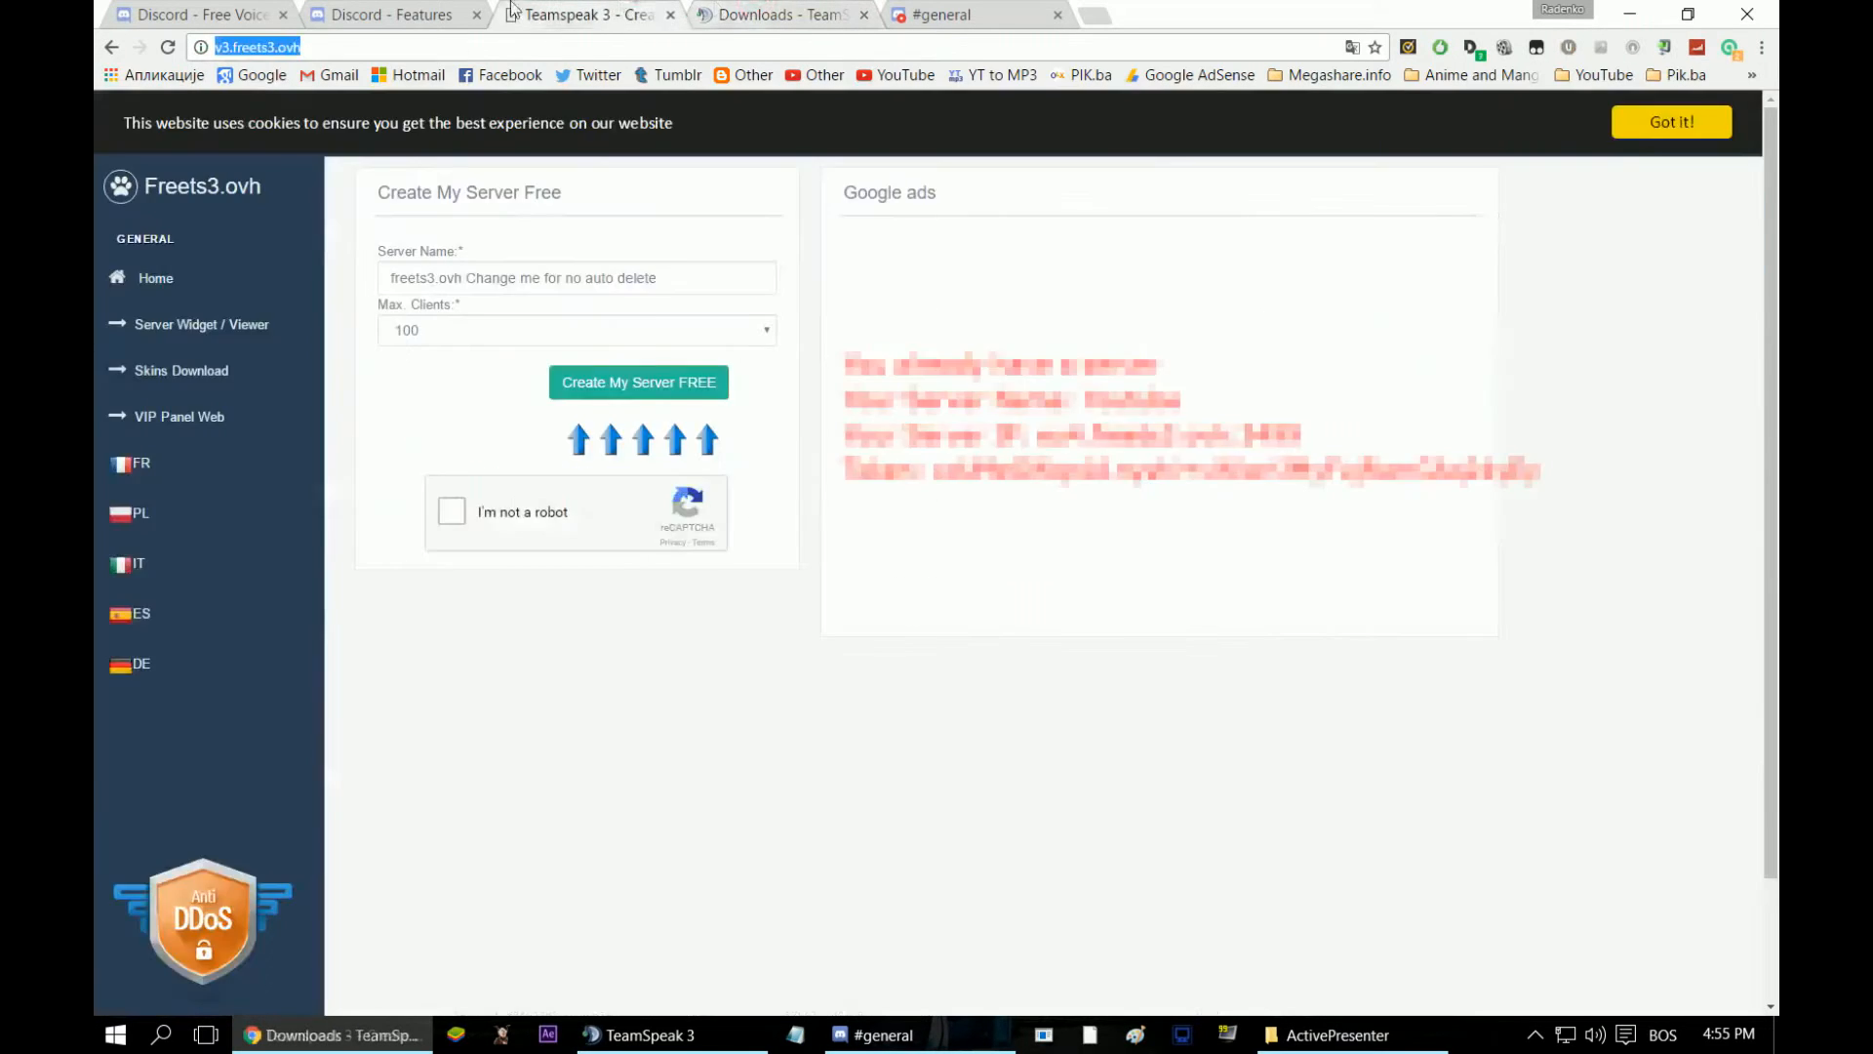
pyautogui.click(388, 14)
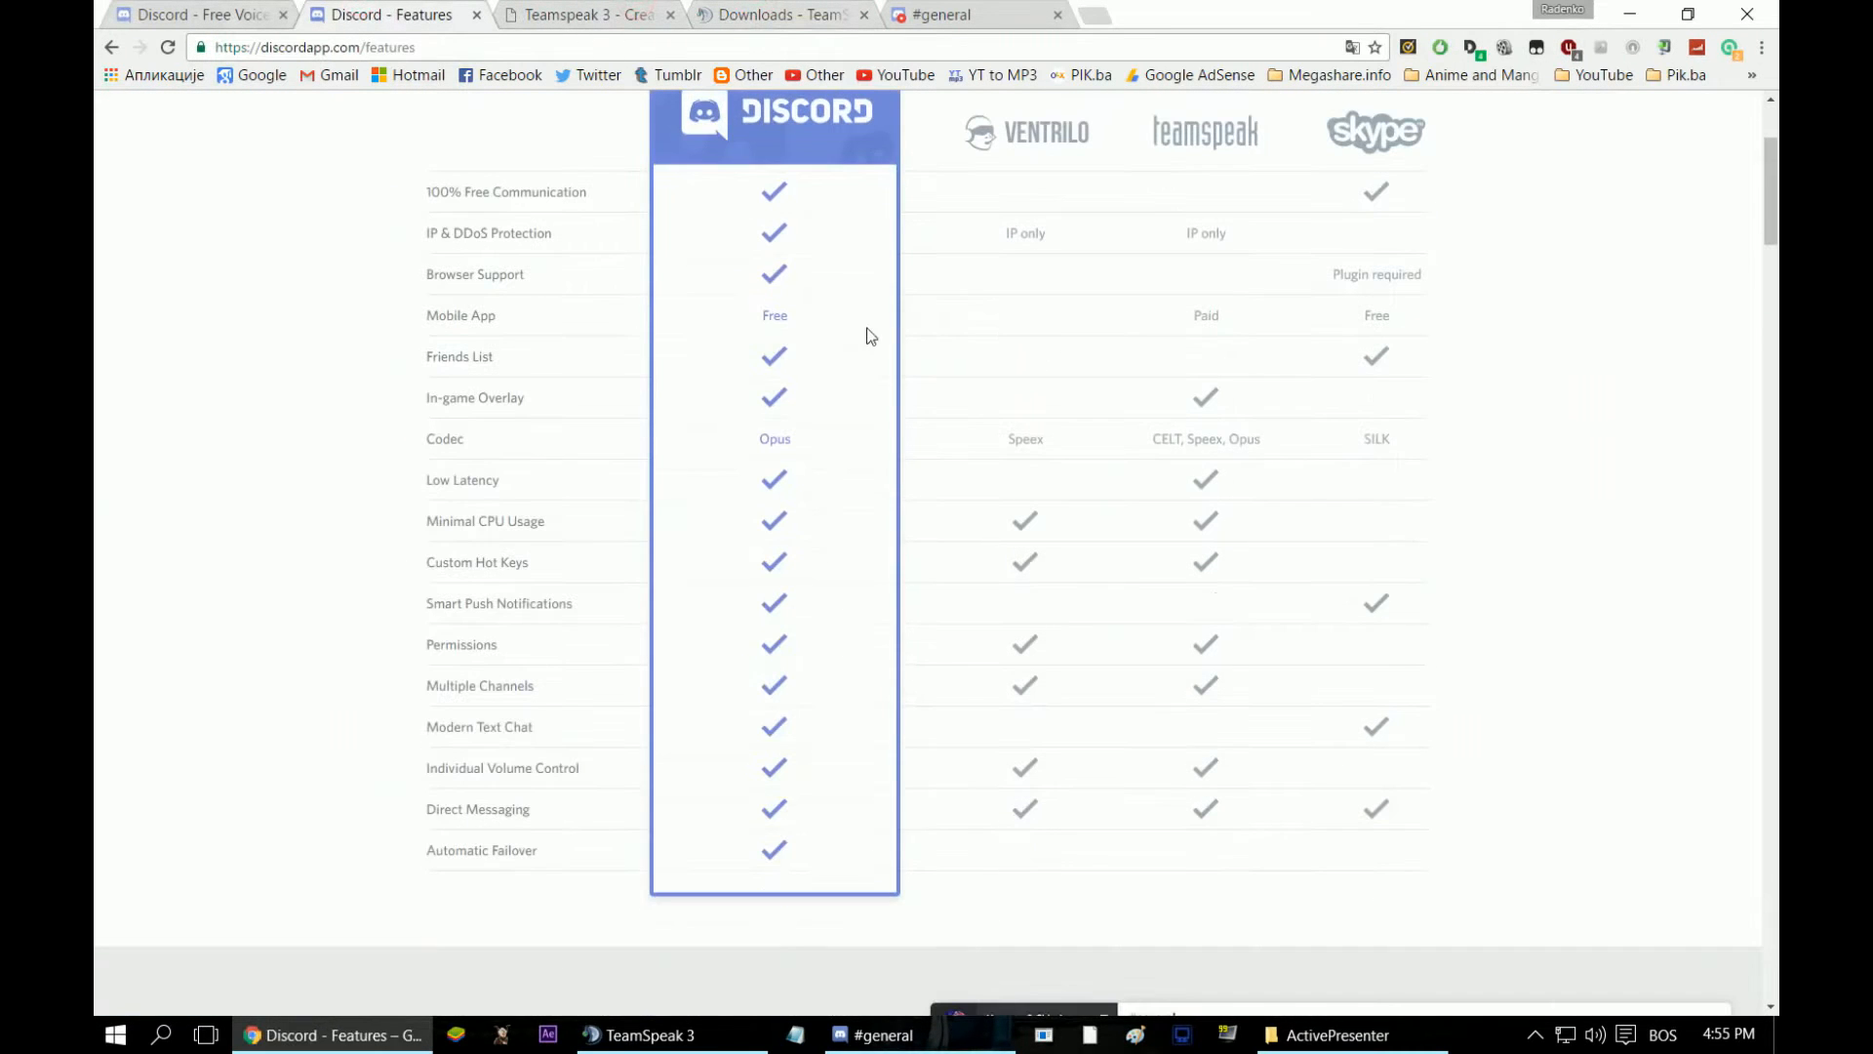
pyautogui.moveTo(445, 198)
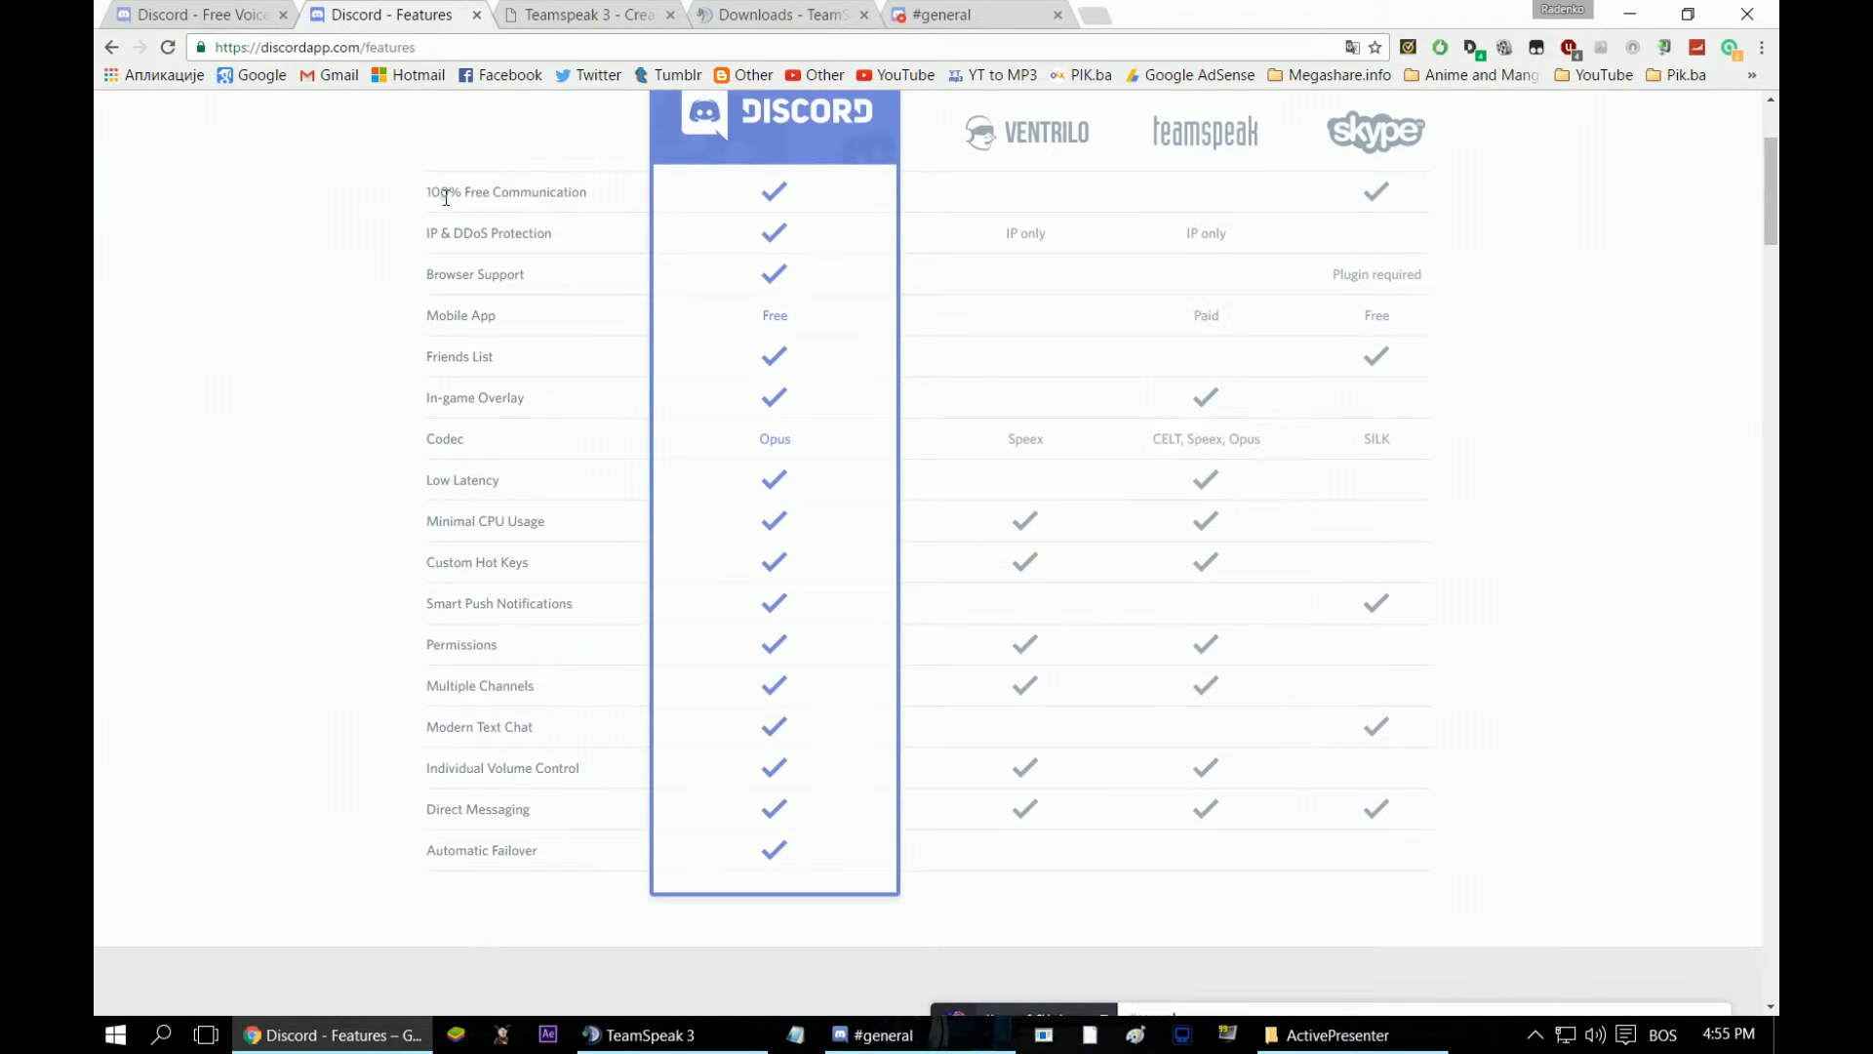
pyautogui.moveTo(1181, 195)
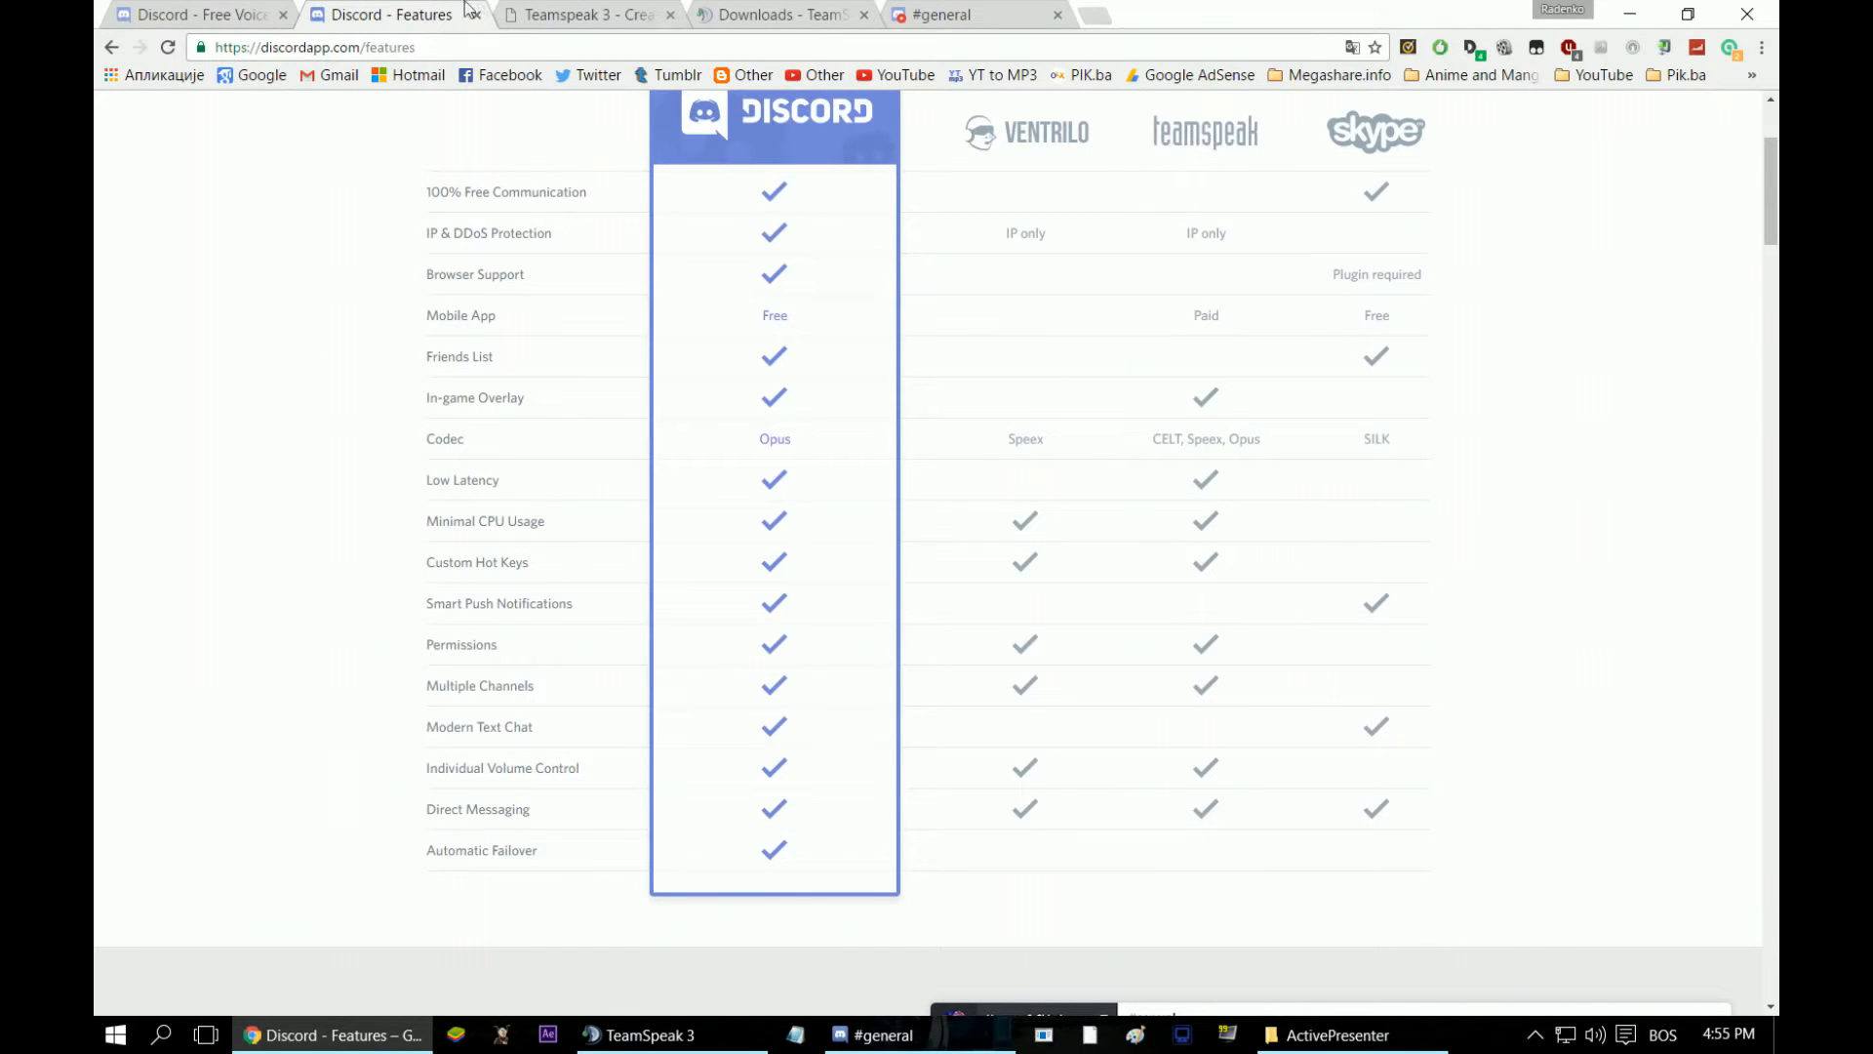
# - Return to the freets3.ovh Create tab and select the Server IP line
pyautogui.click(585, 15)
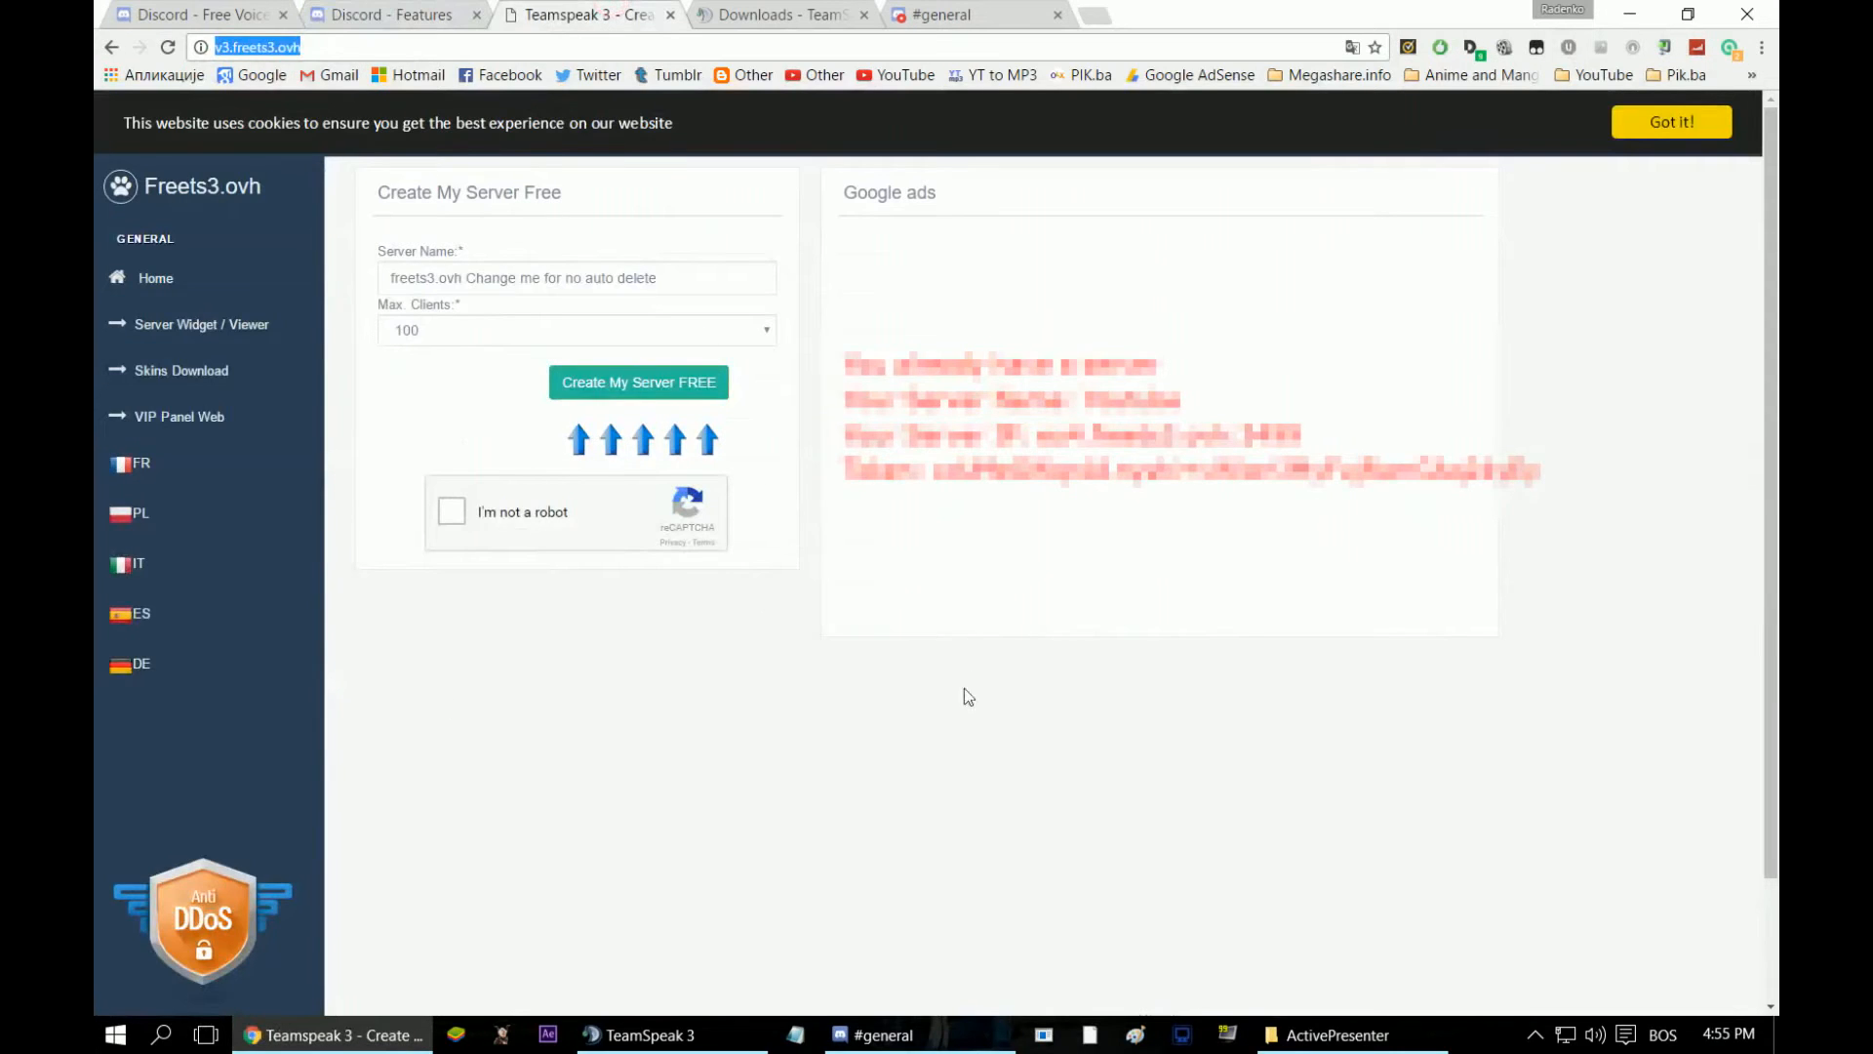
pyautogui.moveTo(957, 239)
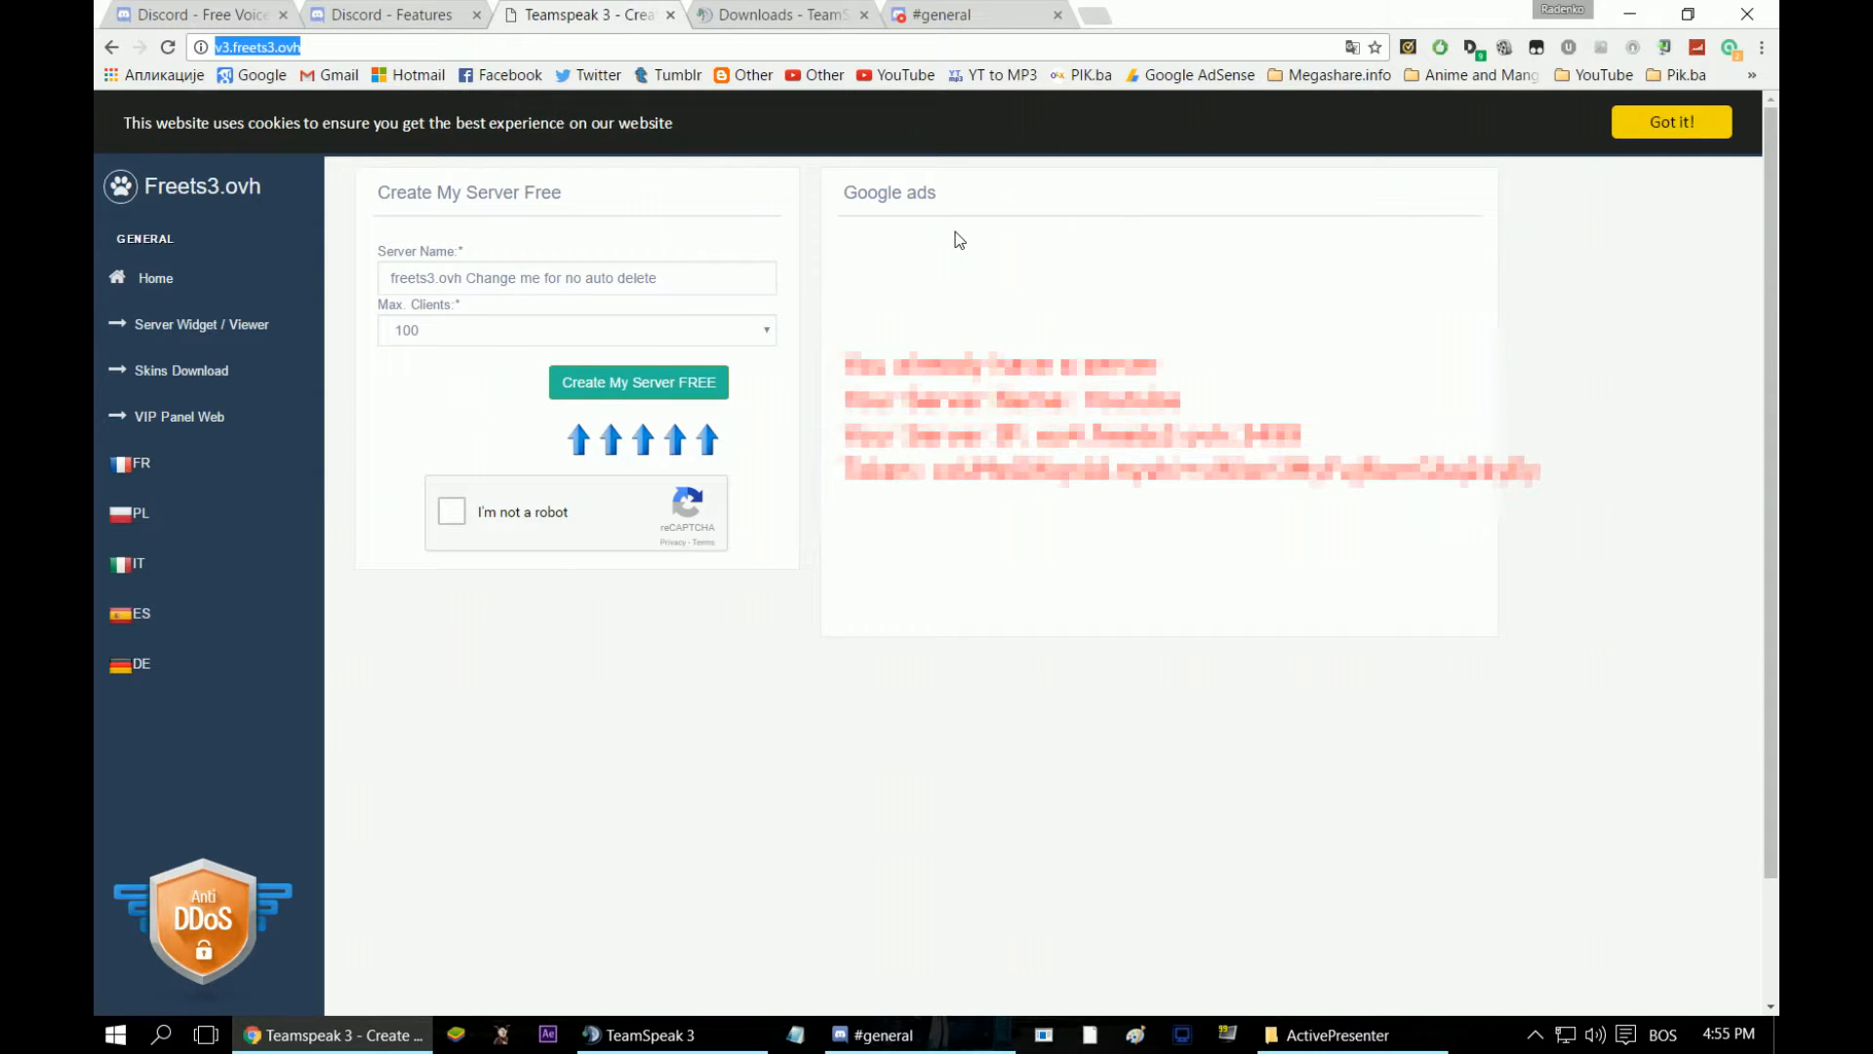
pyautogui.moveTo(909, 199)
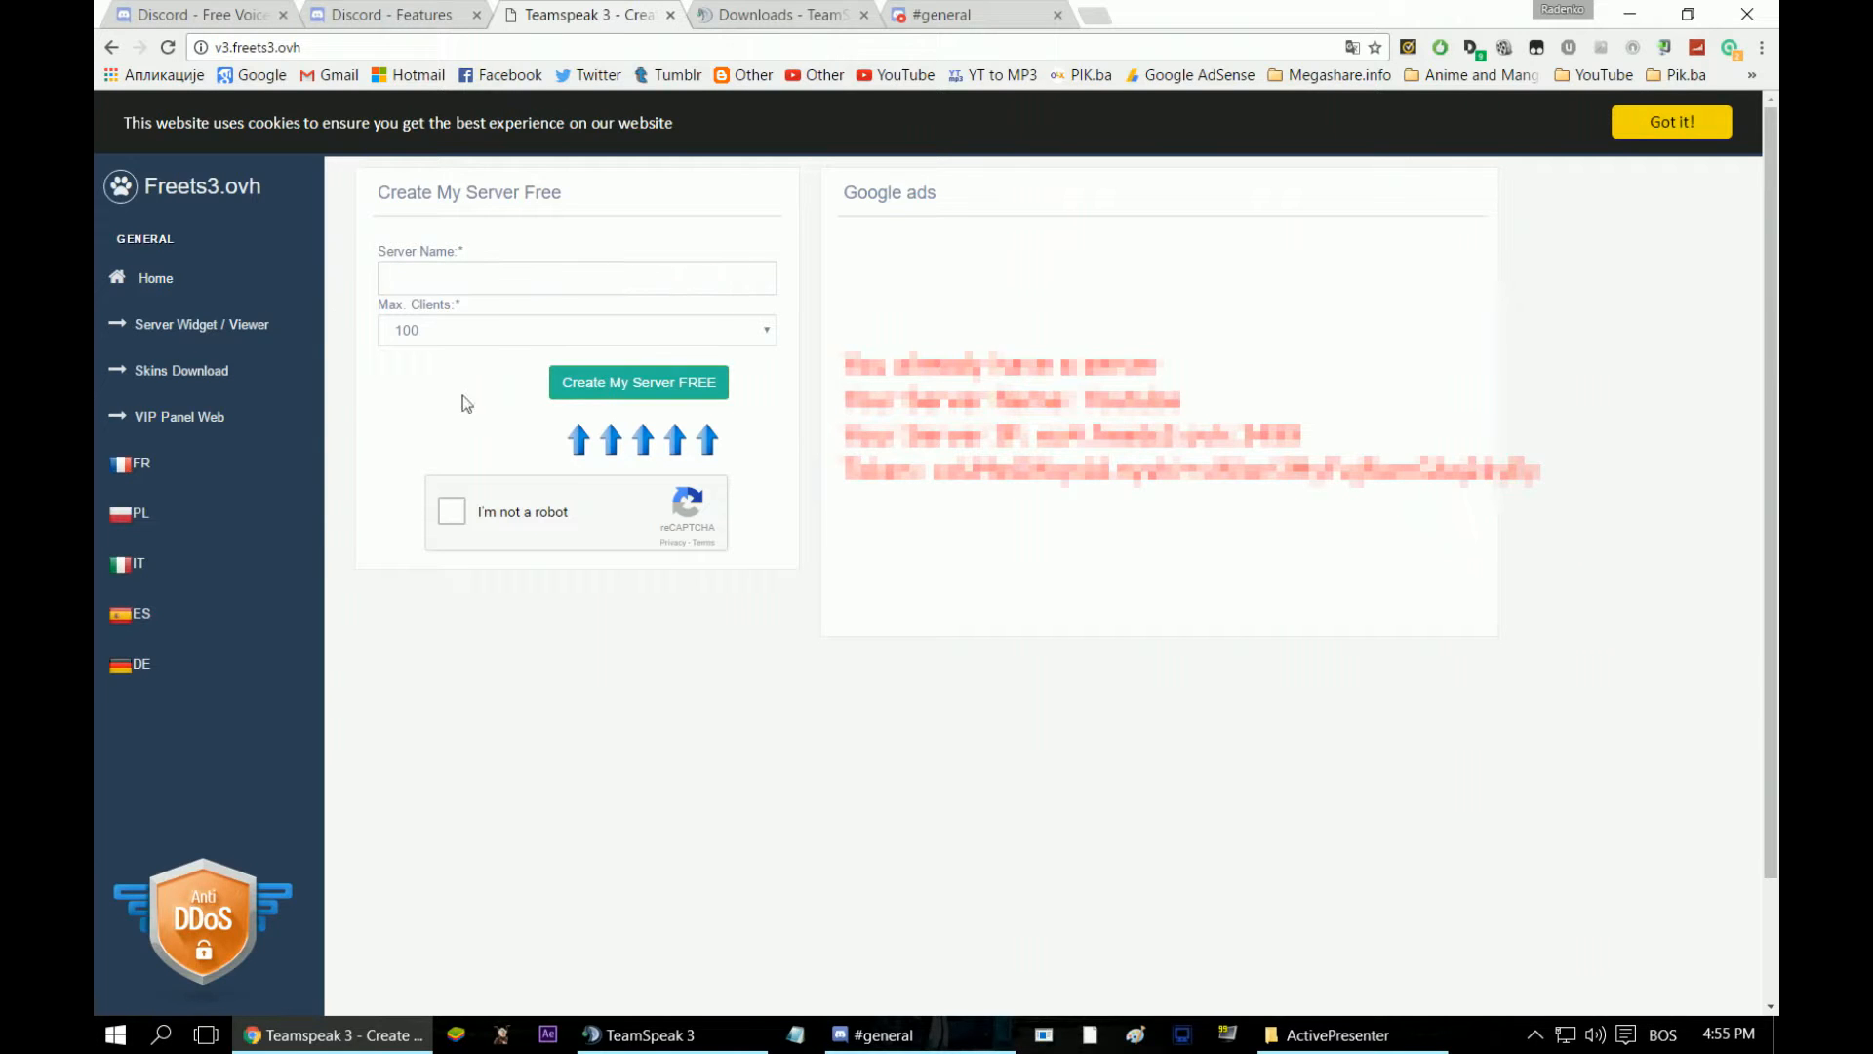
pyautogui.moveTo(466, 262)
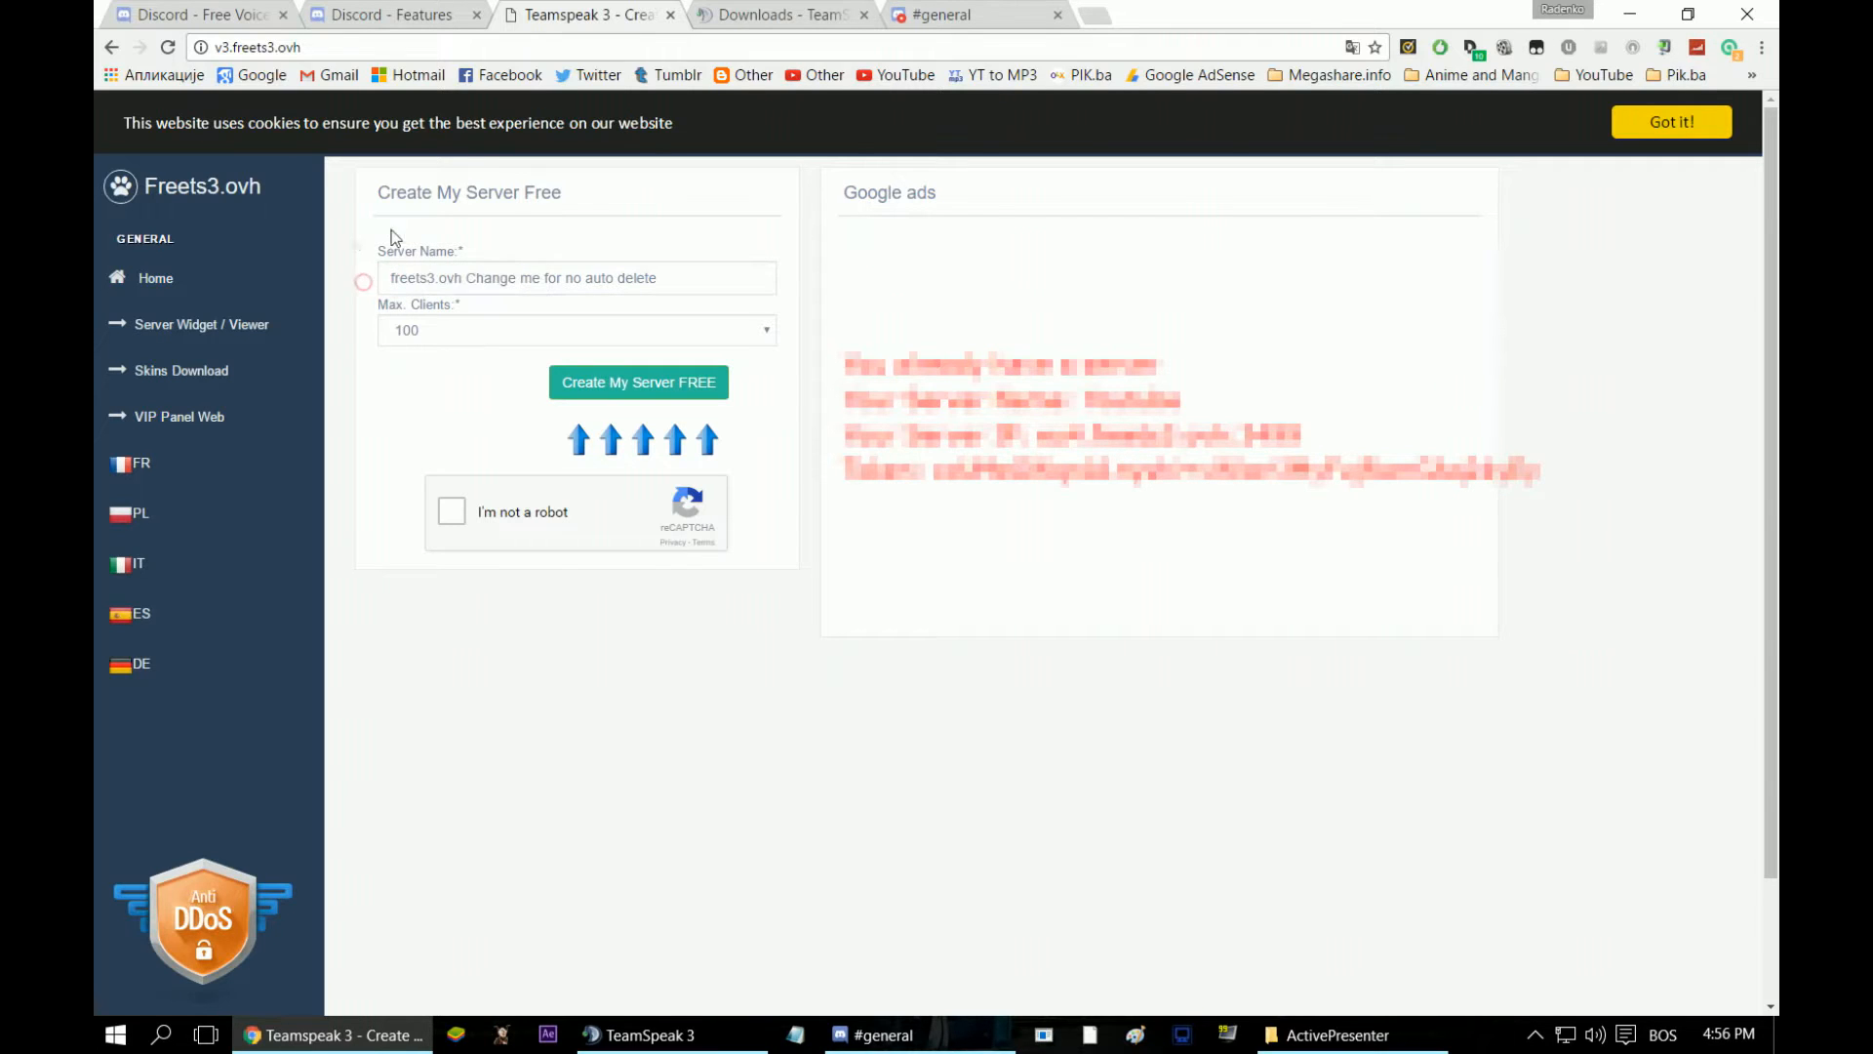
pyautogui.tripleClick(577, 277)
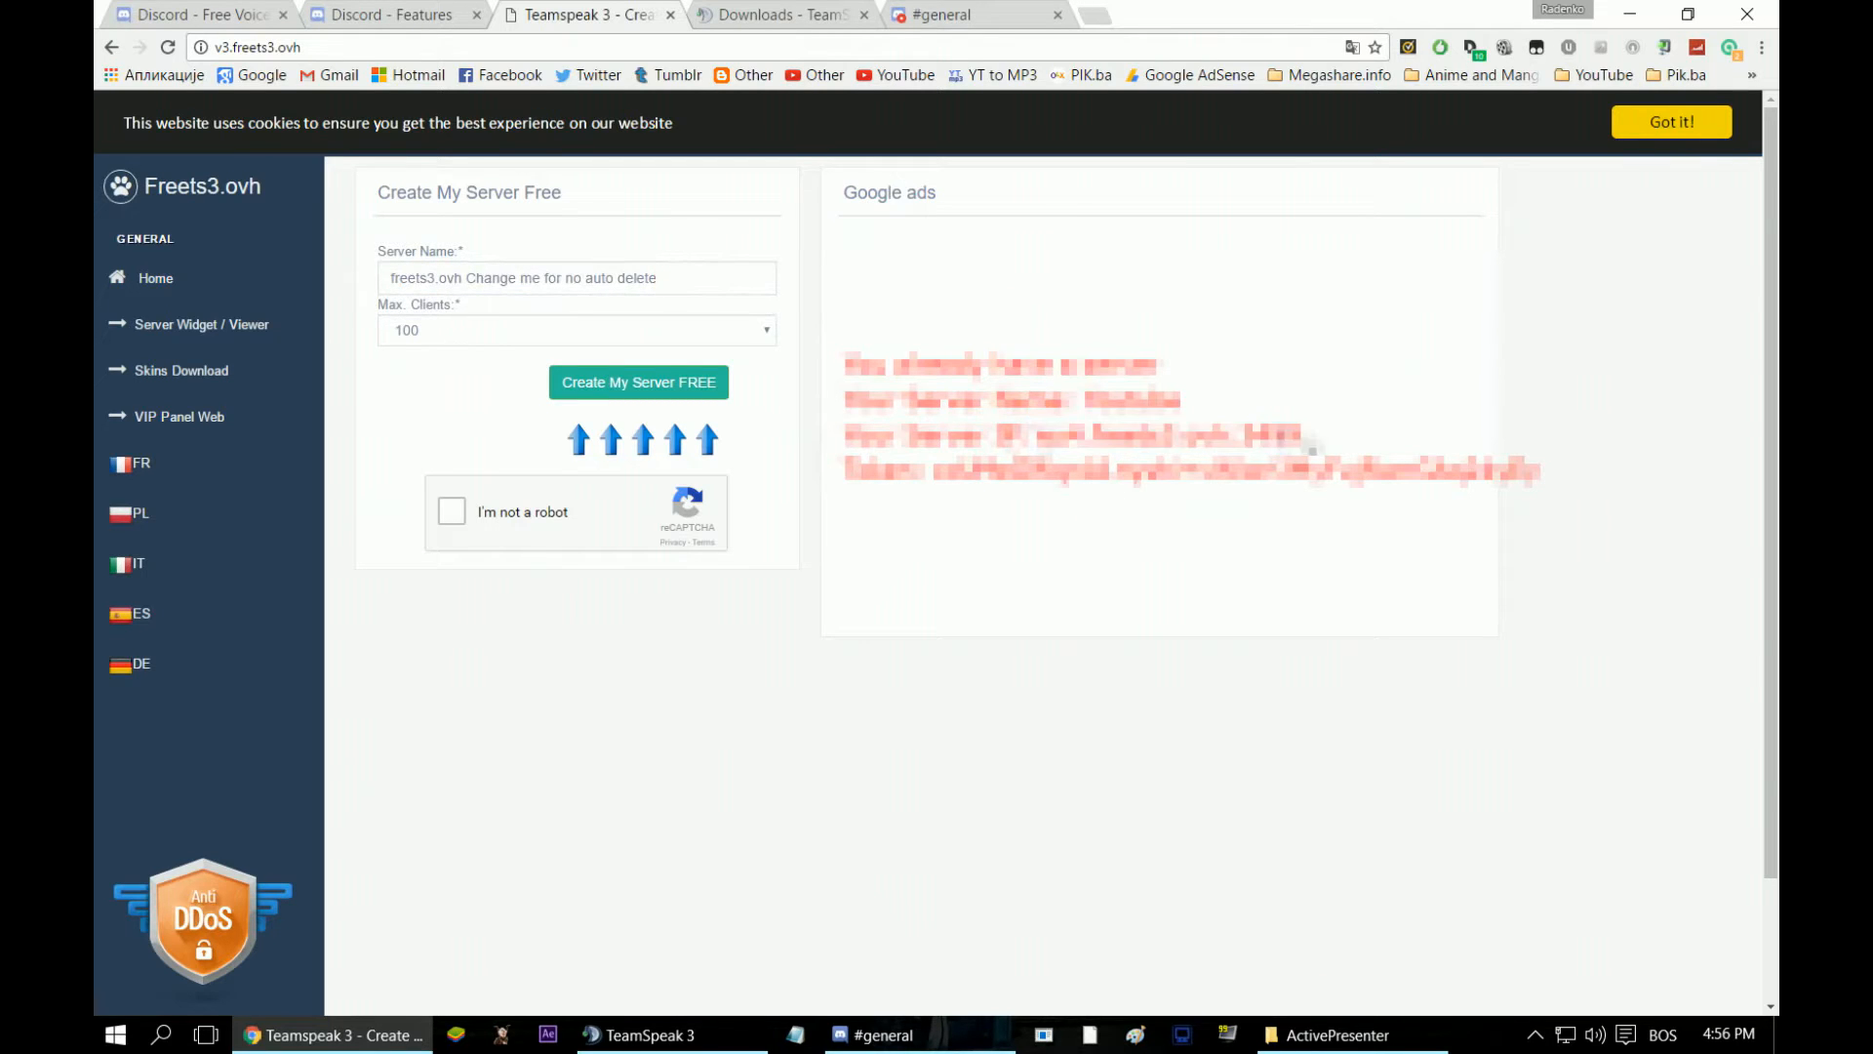
# - Copy the server IP and switch to the TeamSpeak 3 client to connect
pyautogui.rightClick(1168, 433)
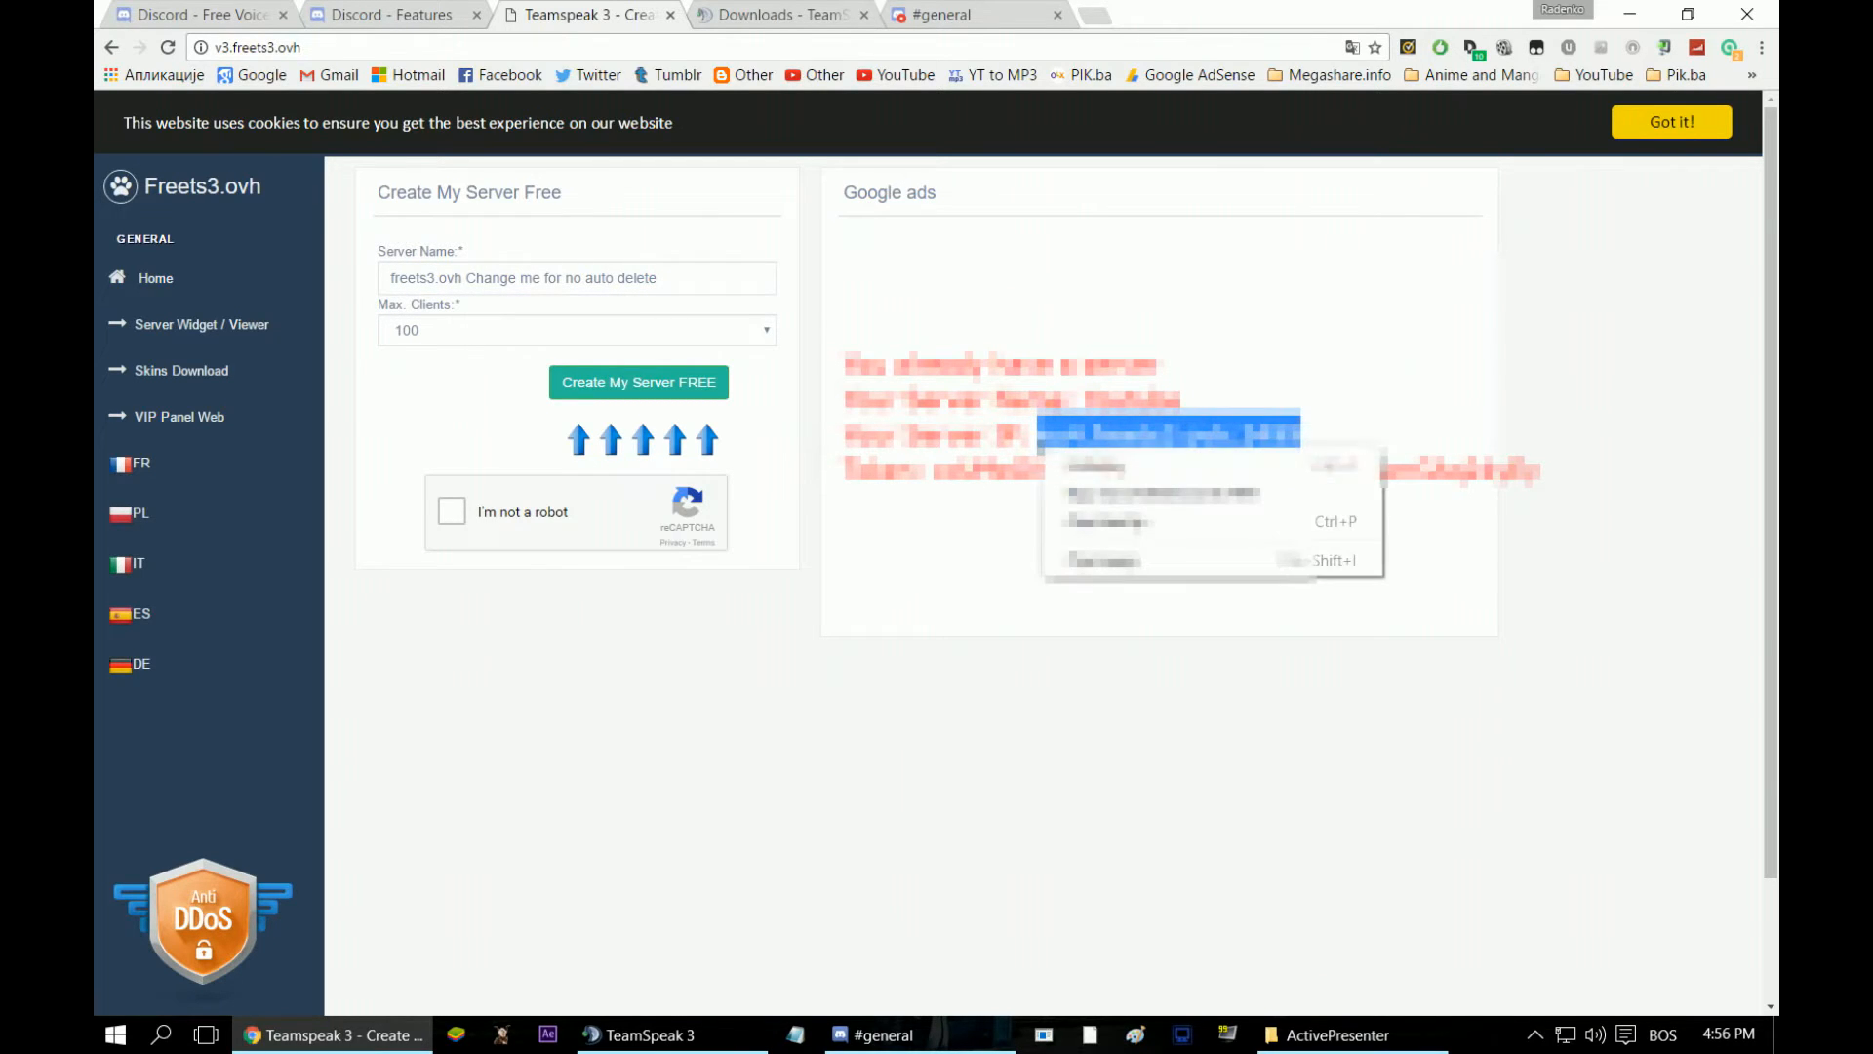
pyautogui.click(885, 1034)
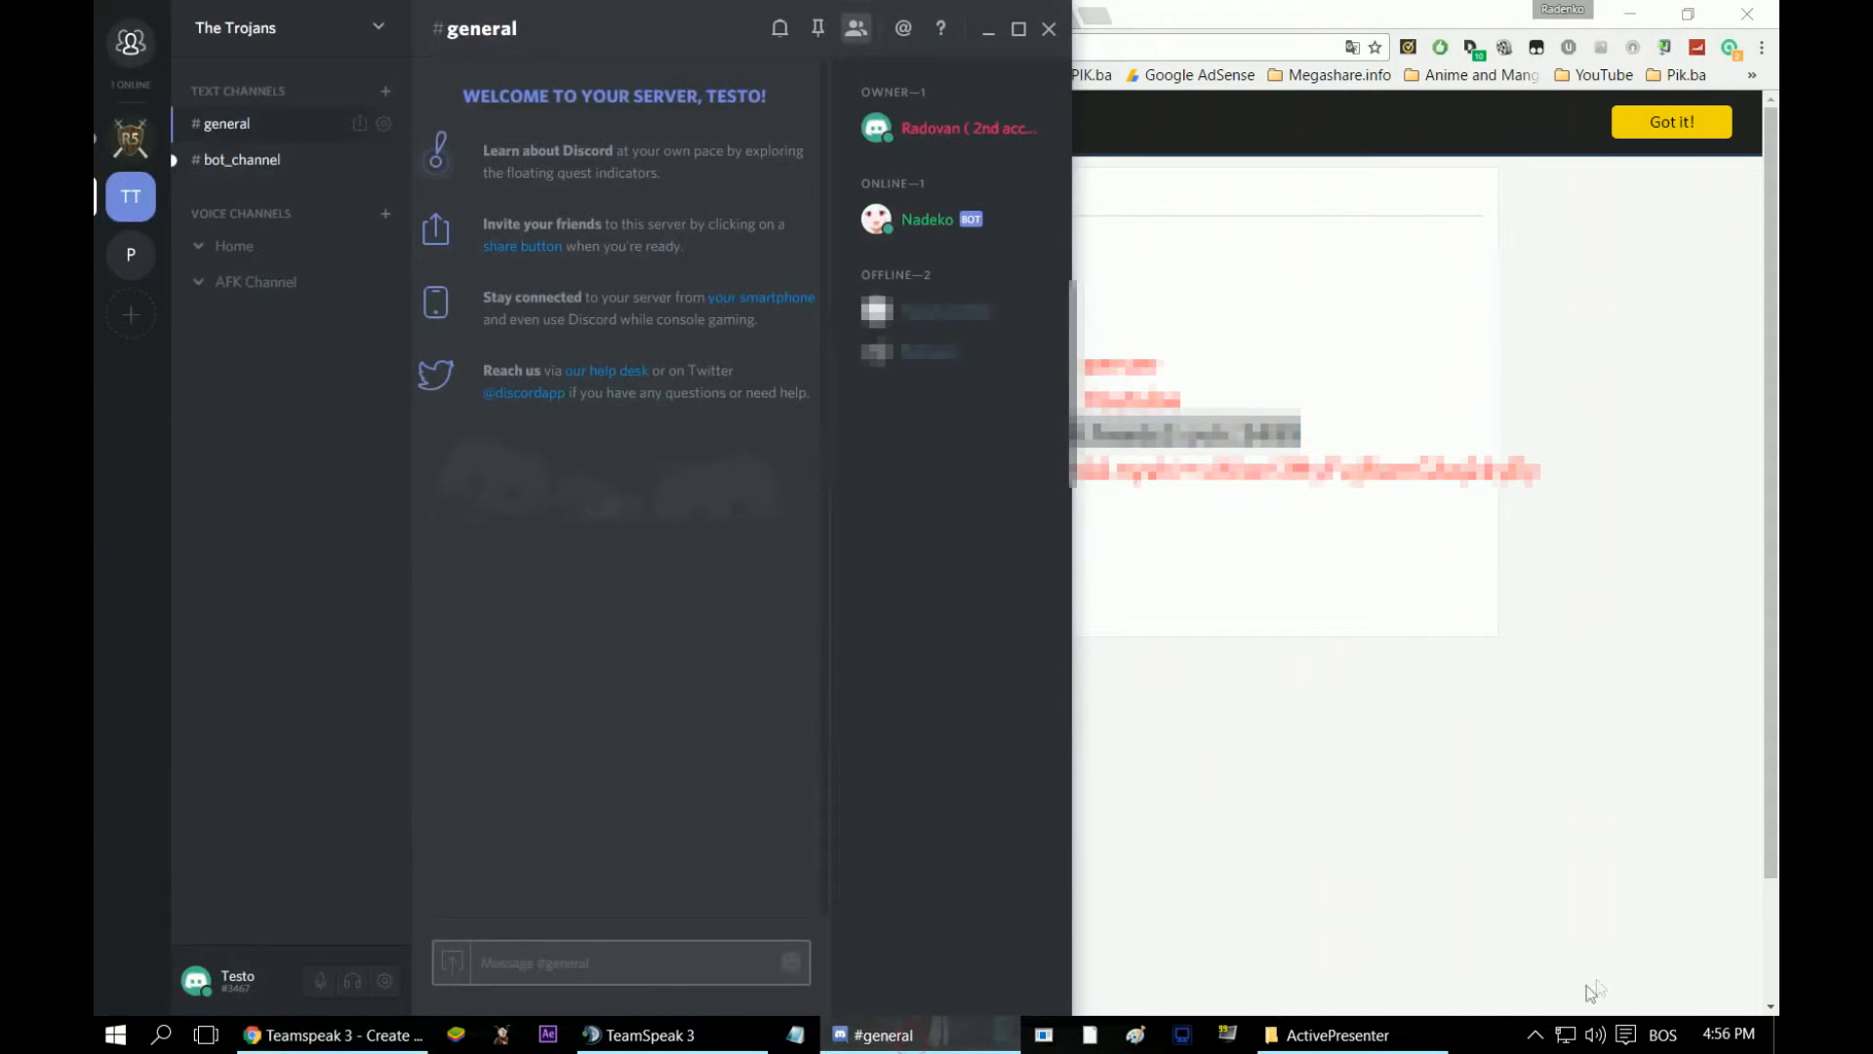
pyautogui.click(649, 1034)
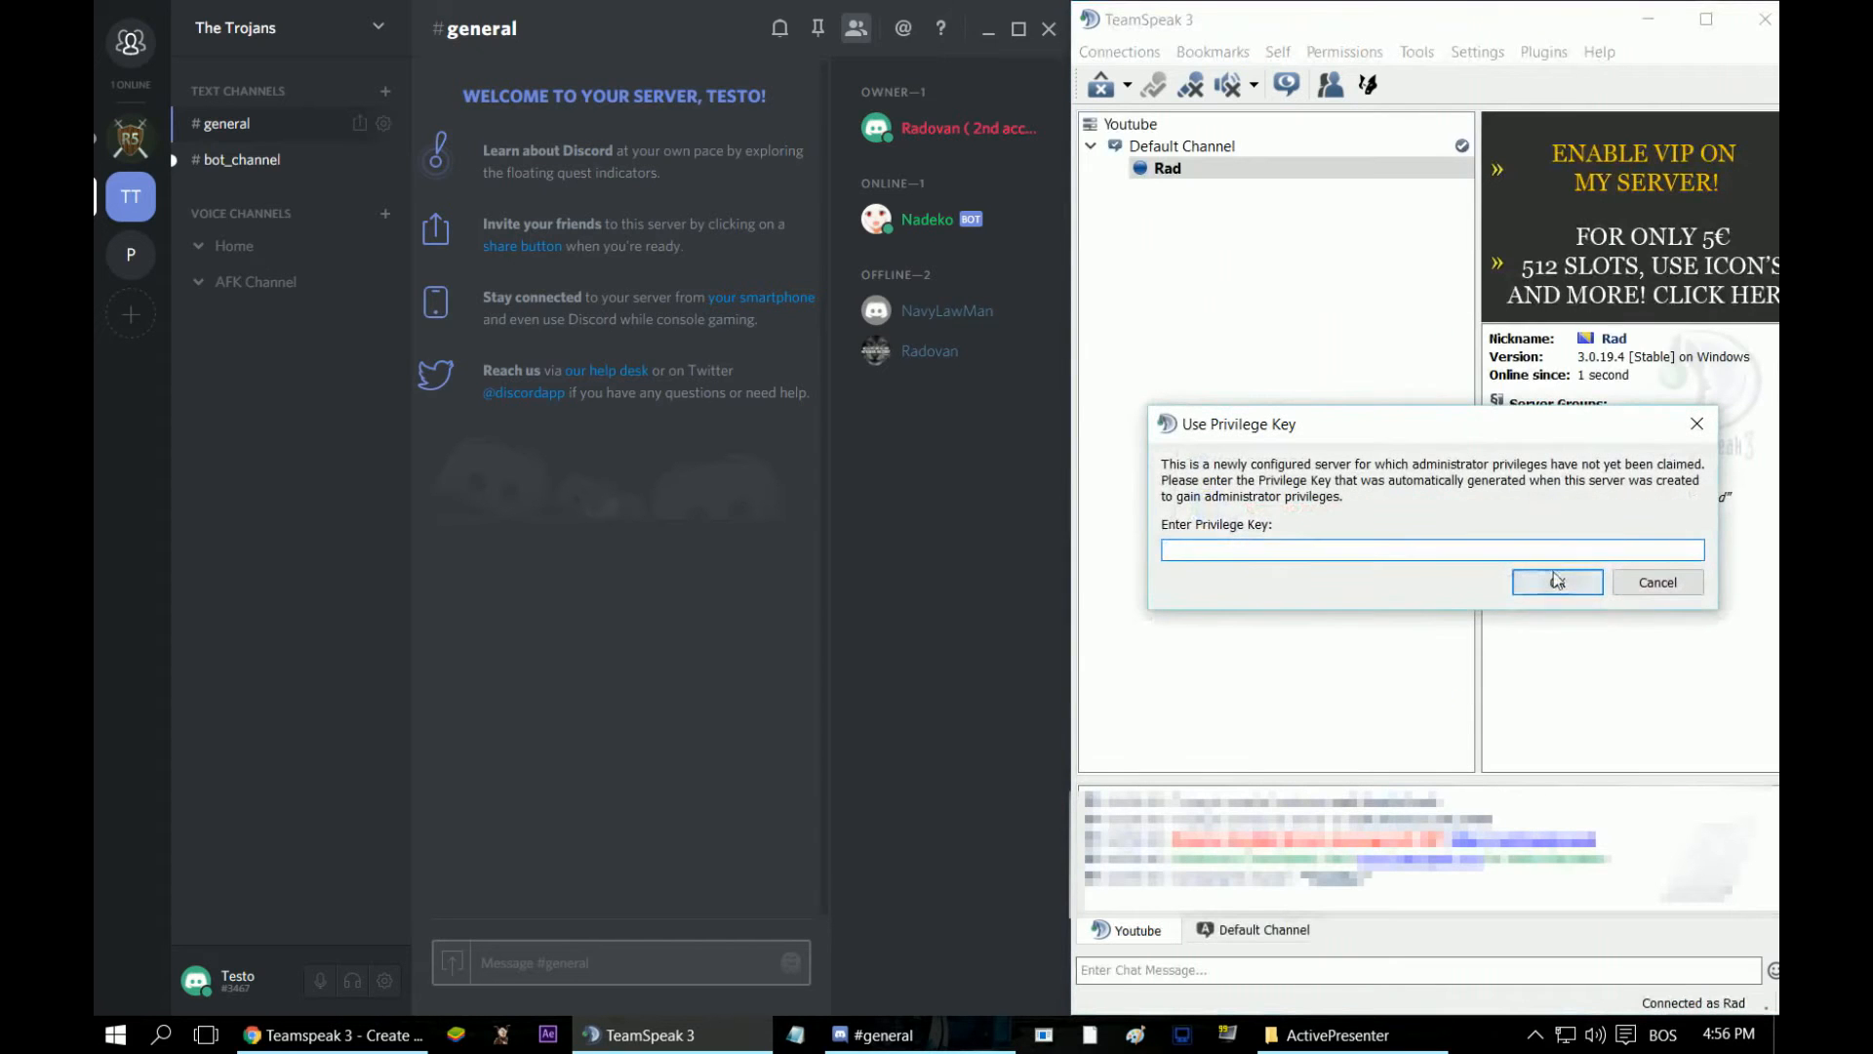
pyautogui.moveTo(526, 836)
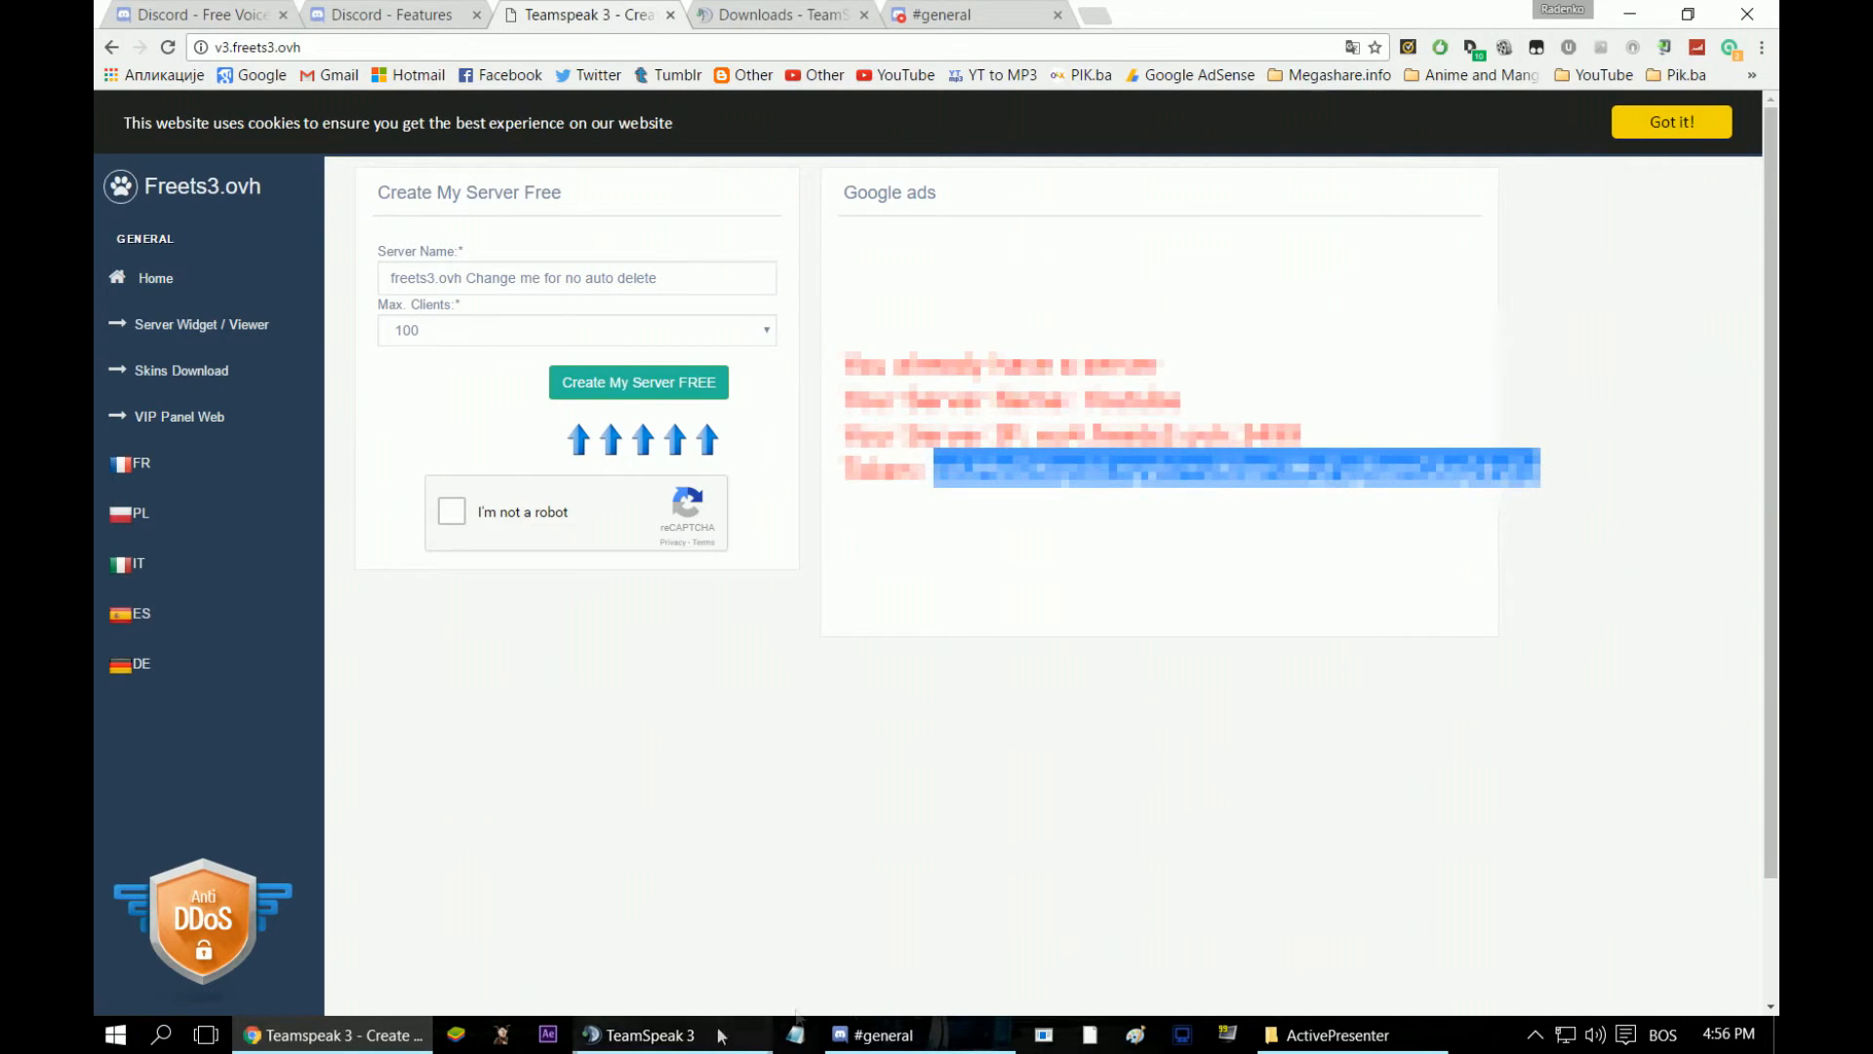
# - Redeem the privilege key in TeamSpeak 3, dismissing the host message and confirmation
pyautogui.click(649, 1034)
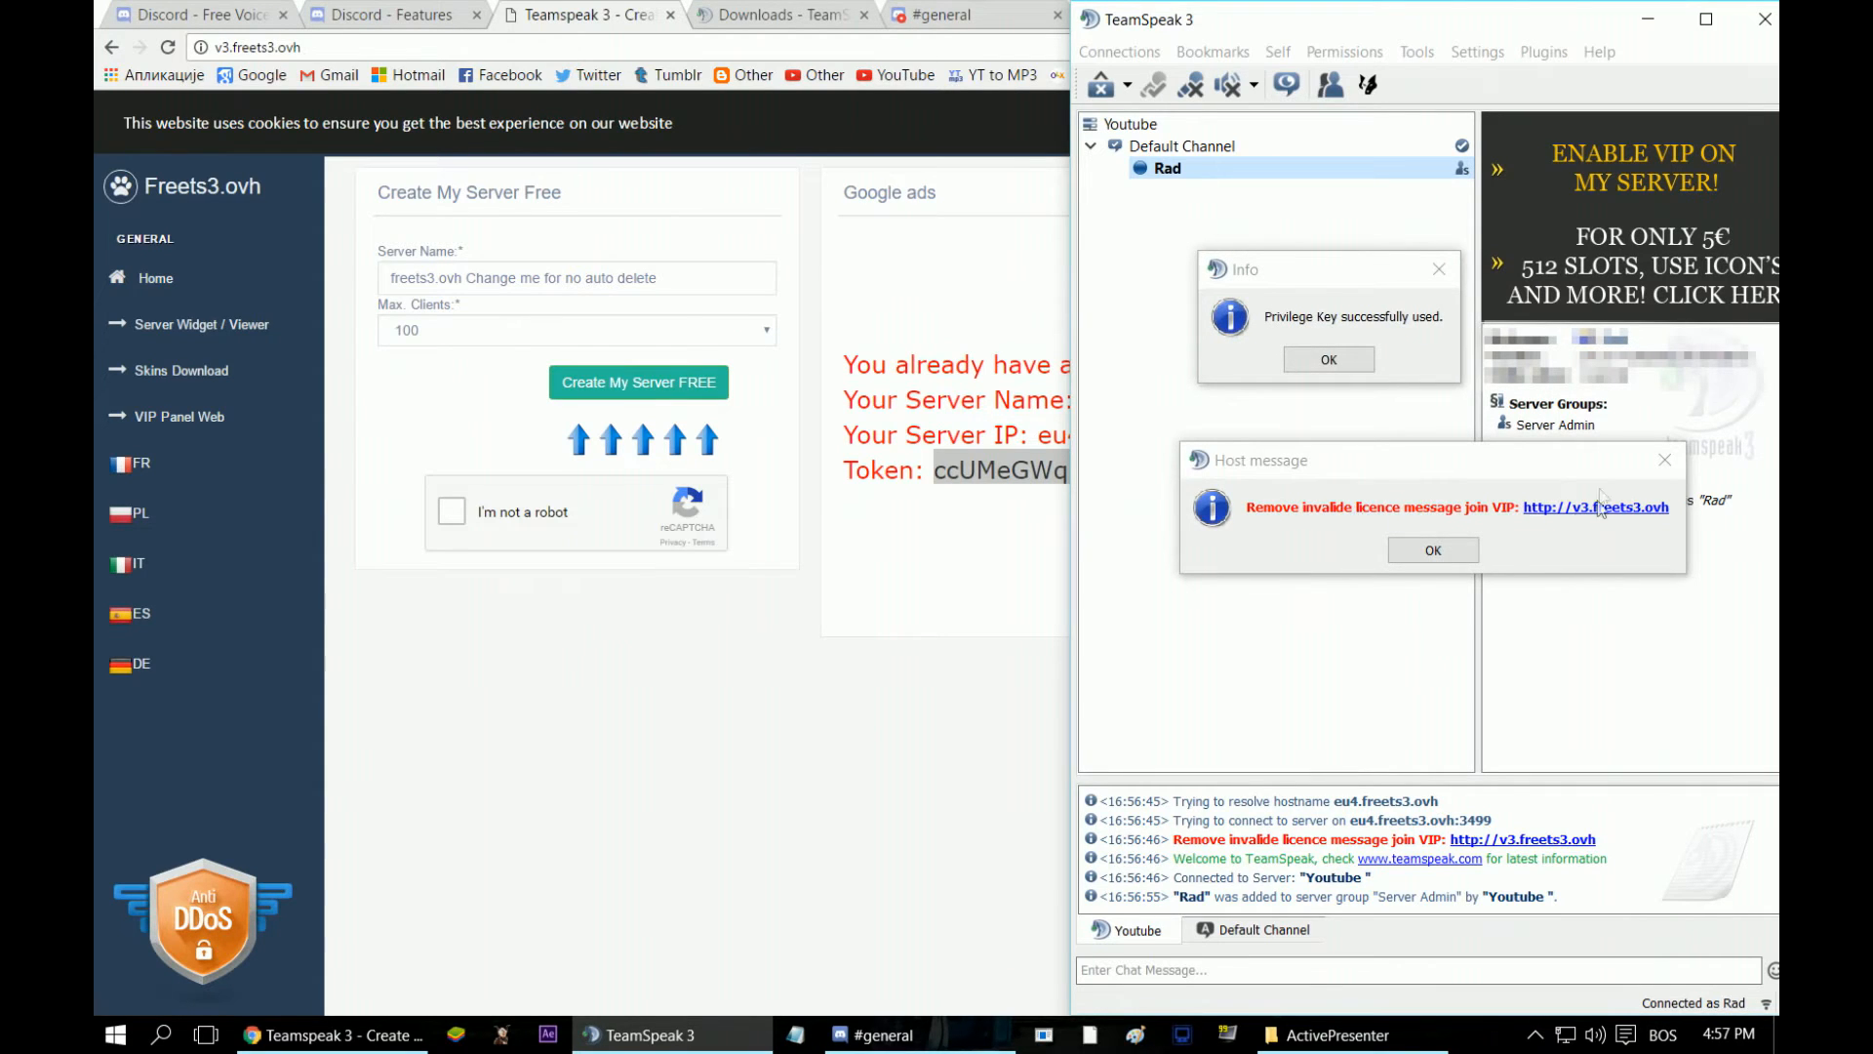
pyautogui.click(1431, 549)
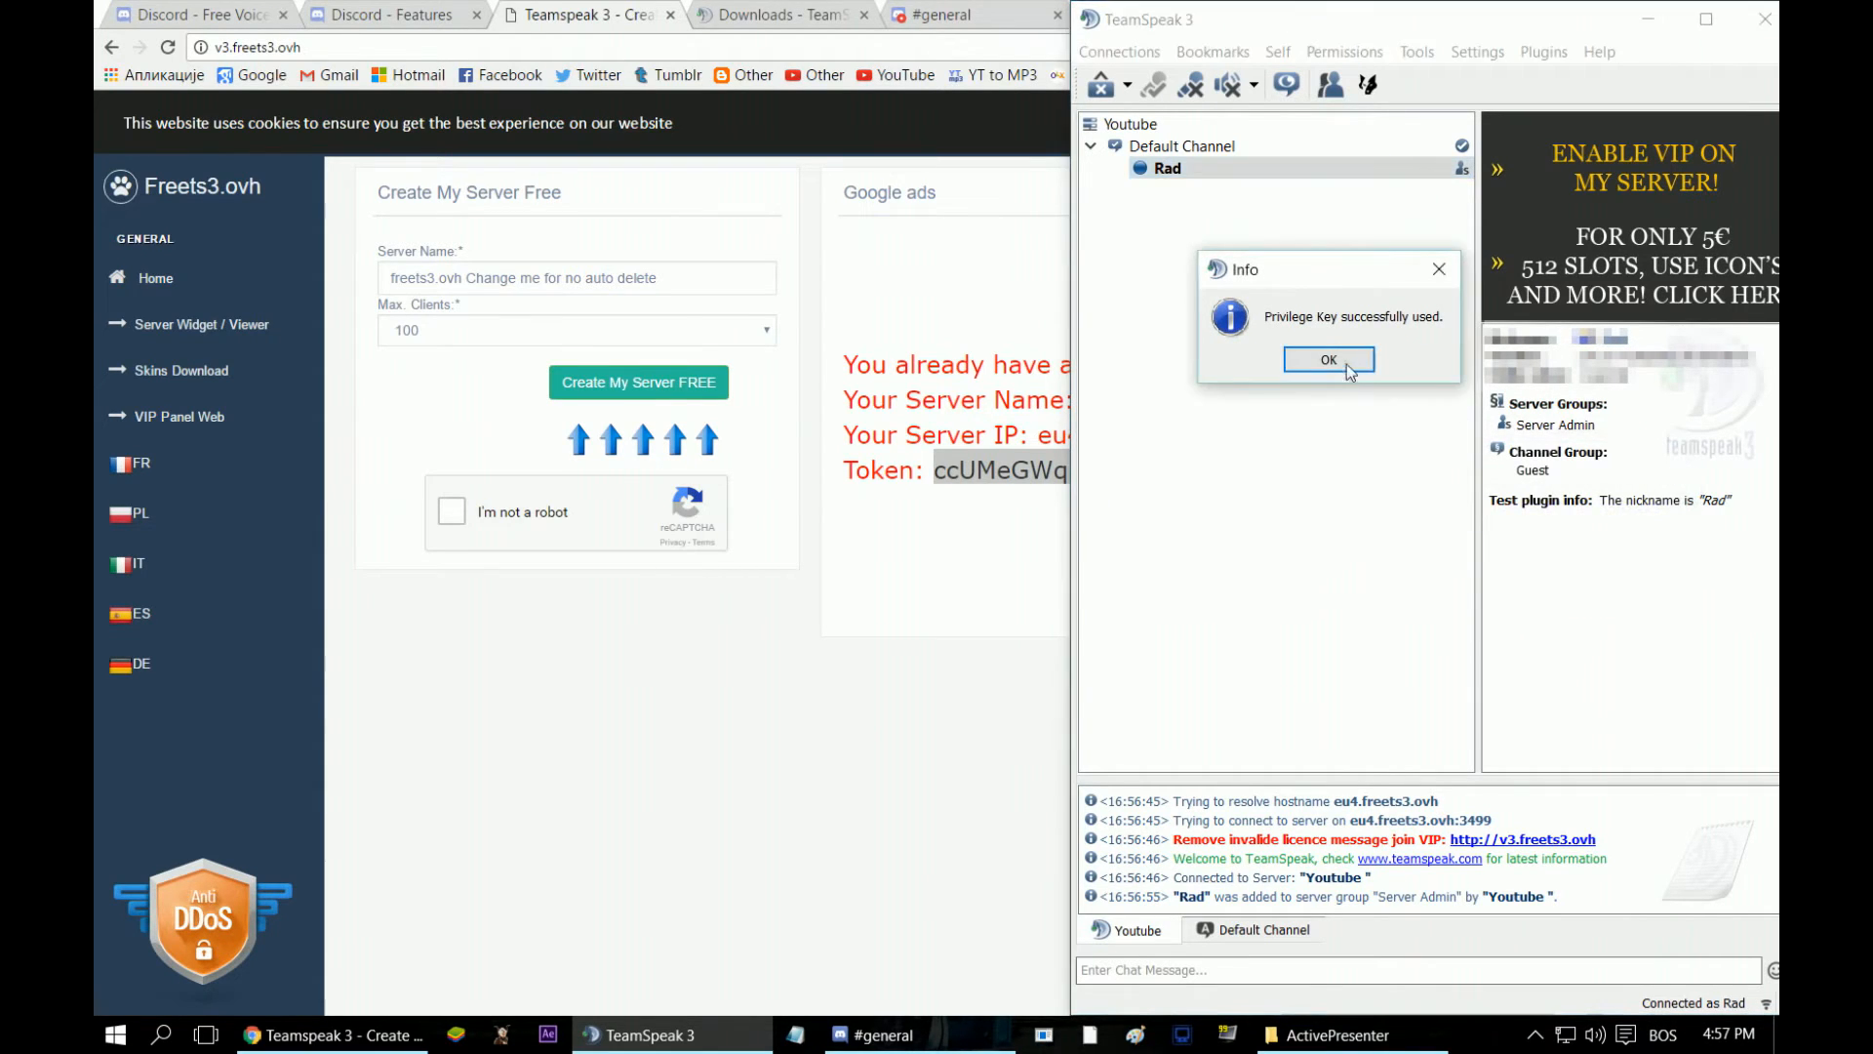
pyautogui.click(1326, 360)
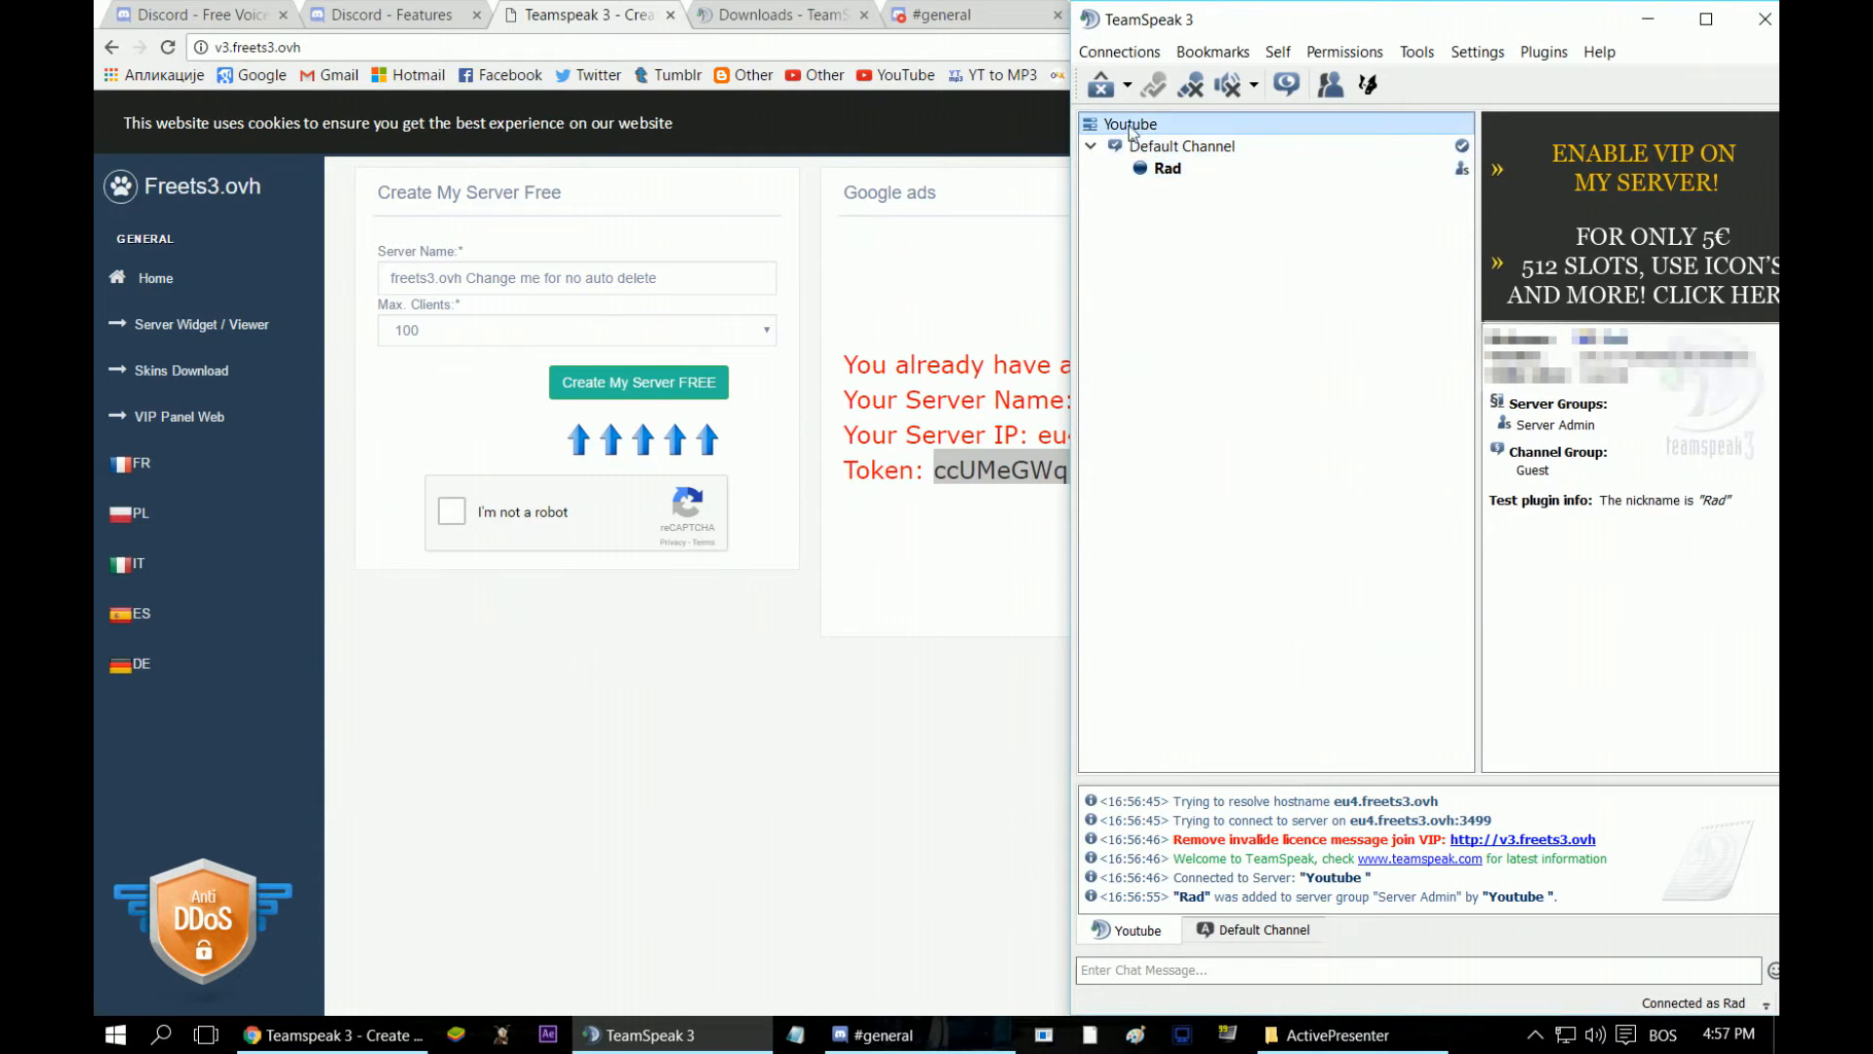
# - Browse the Youtube server's context menu (Create Channel, Create Spacer), then dismiss it
pyautogui.click(1118, 52)
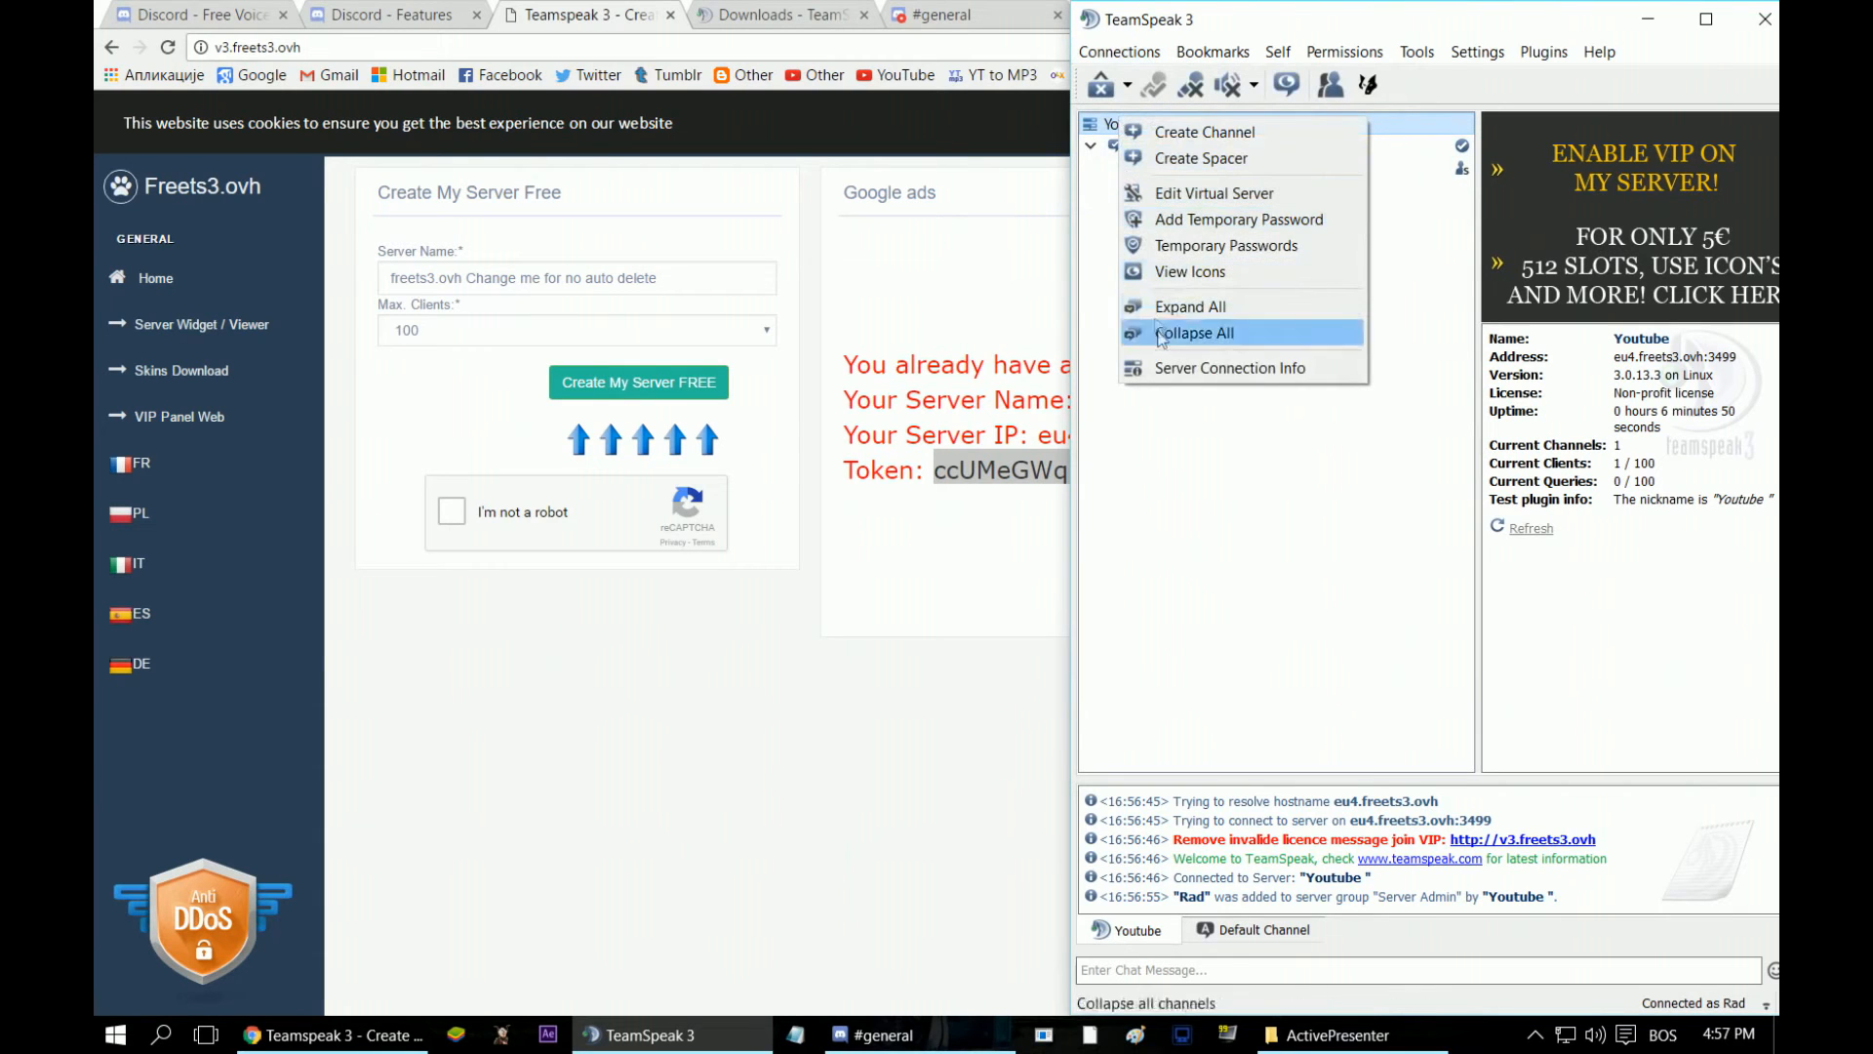
pyautogui.click(1230, 373)
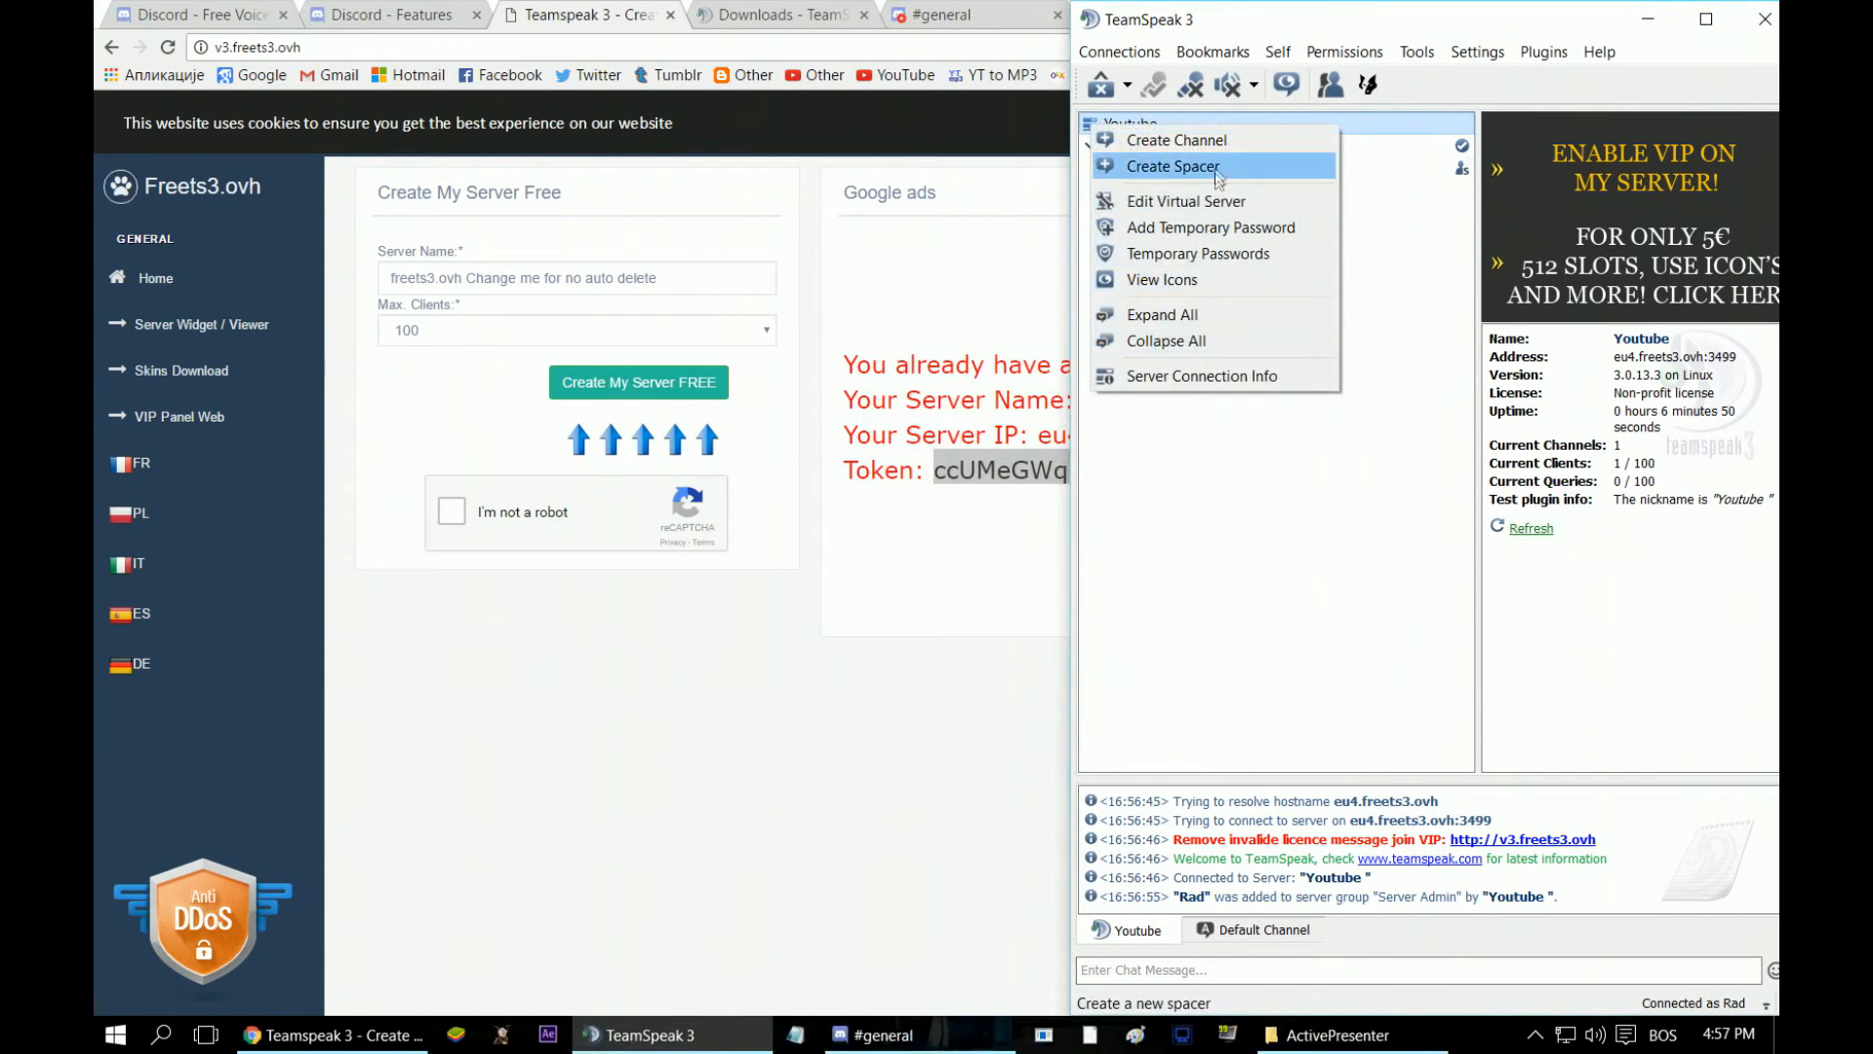
pyautogui.click(1186, 201)
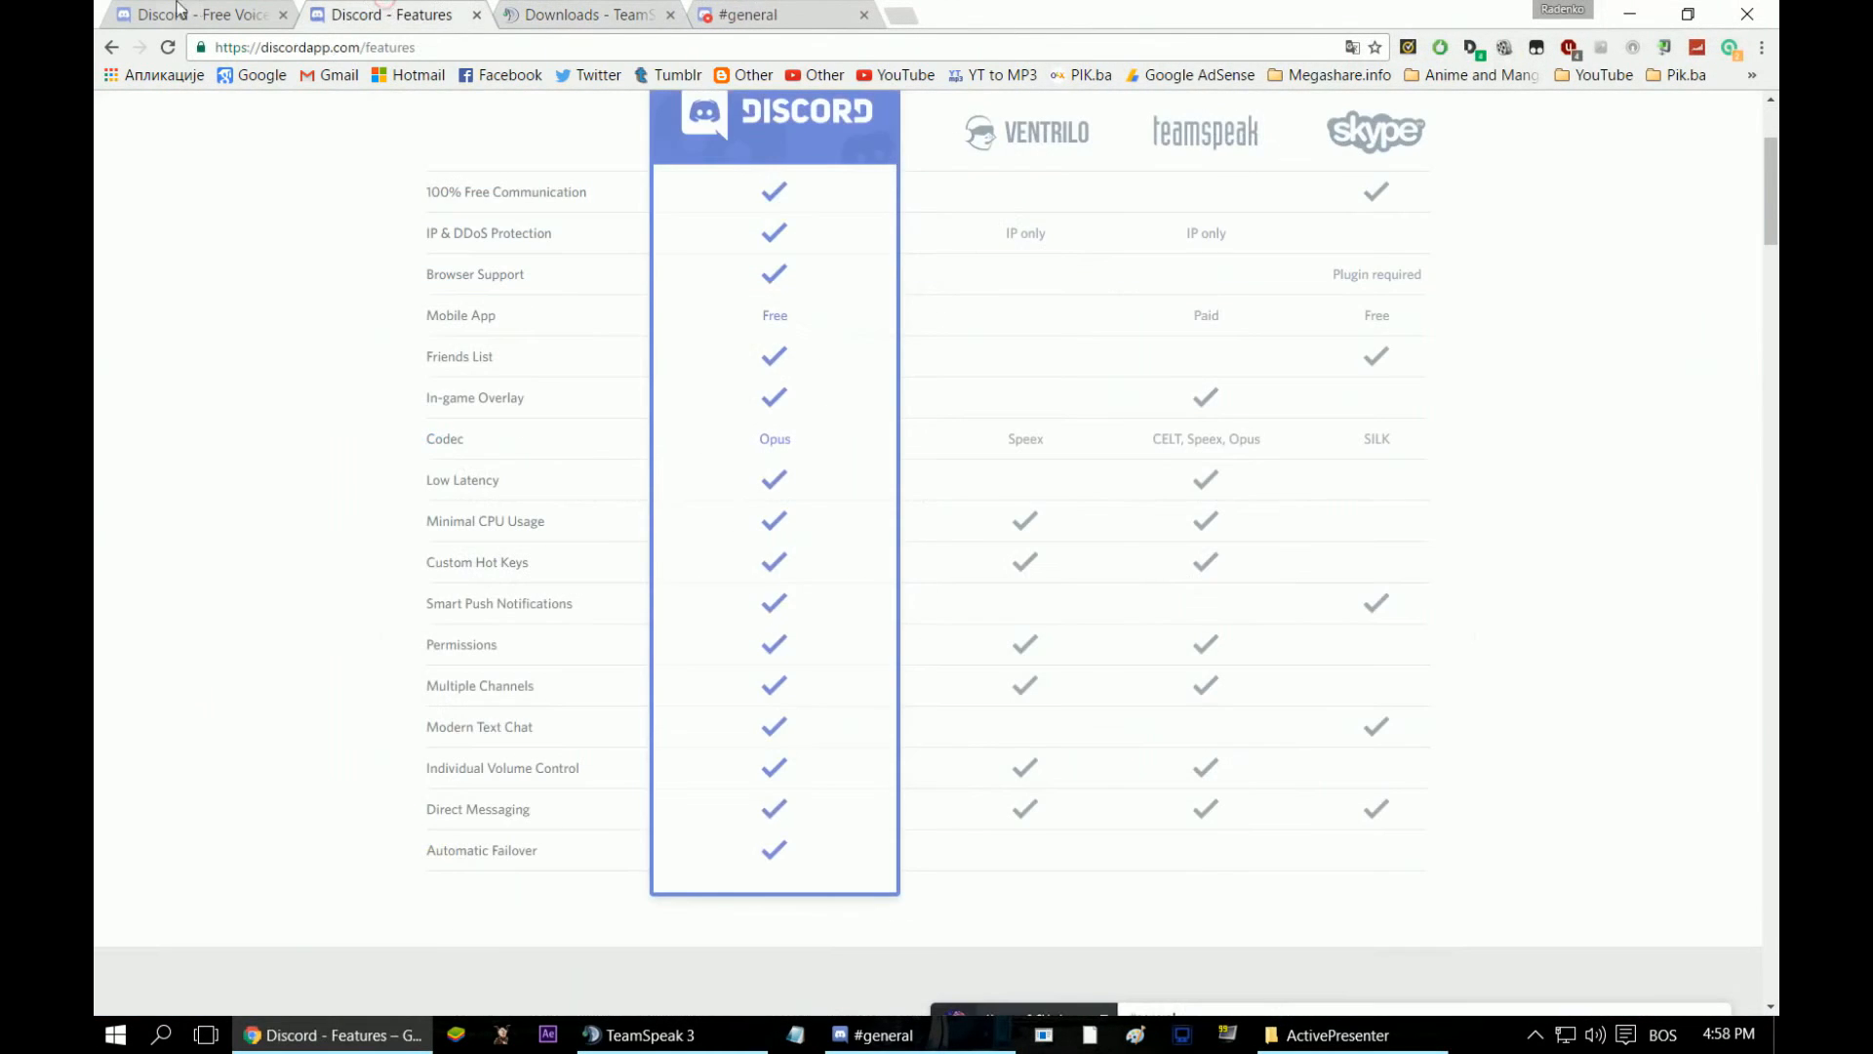
# - Cycle through the Discord browser tabs, then bring the Discord app forward on #general
pyautogui.click(180, 15)
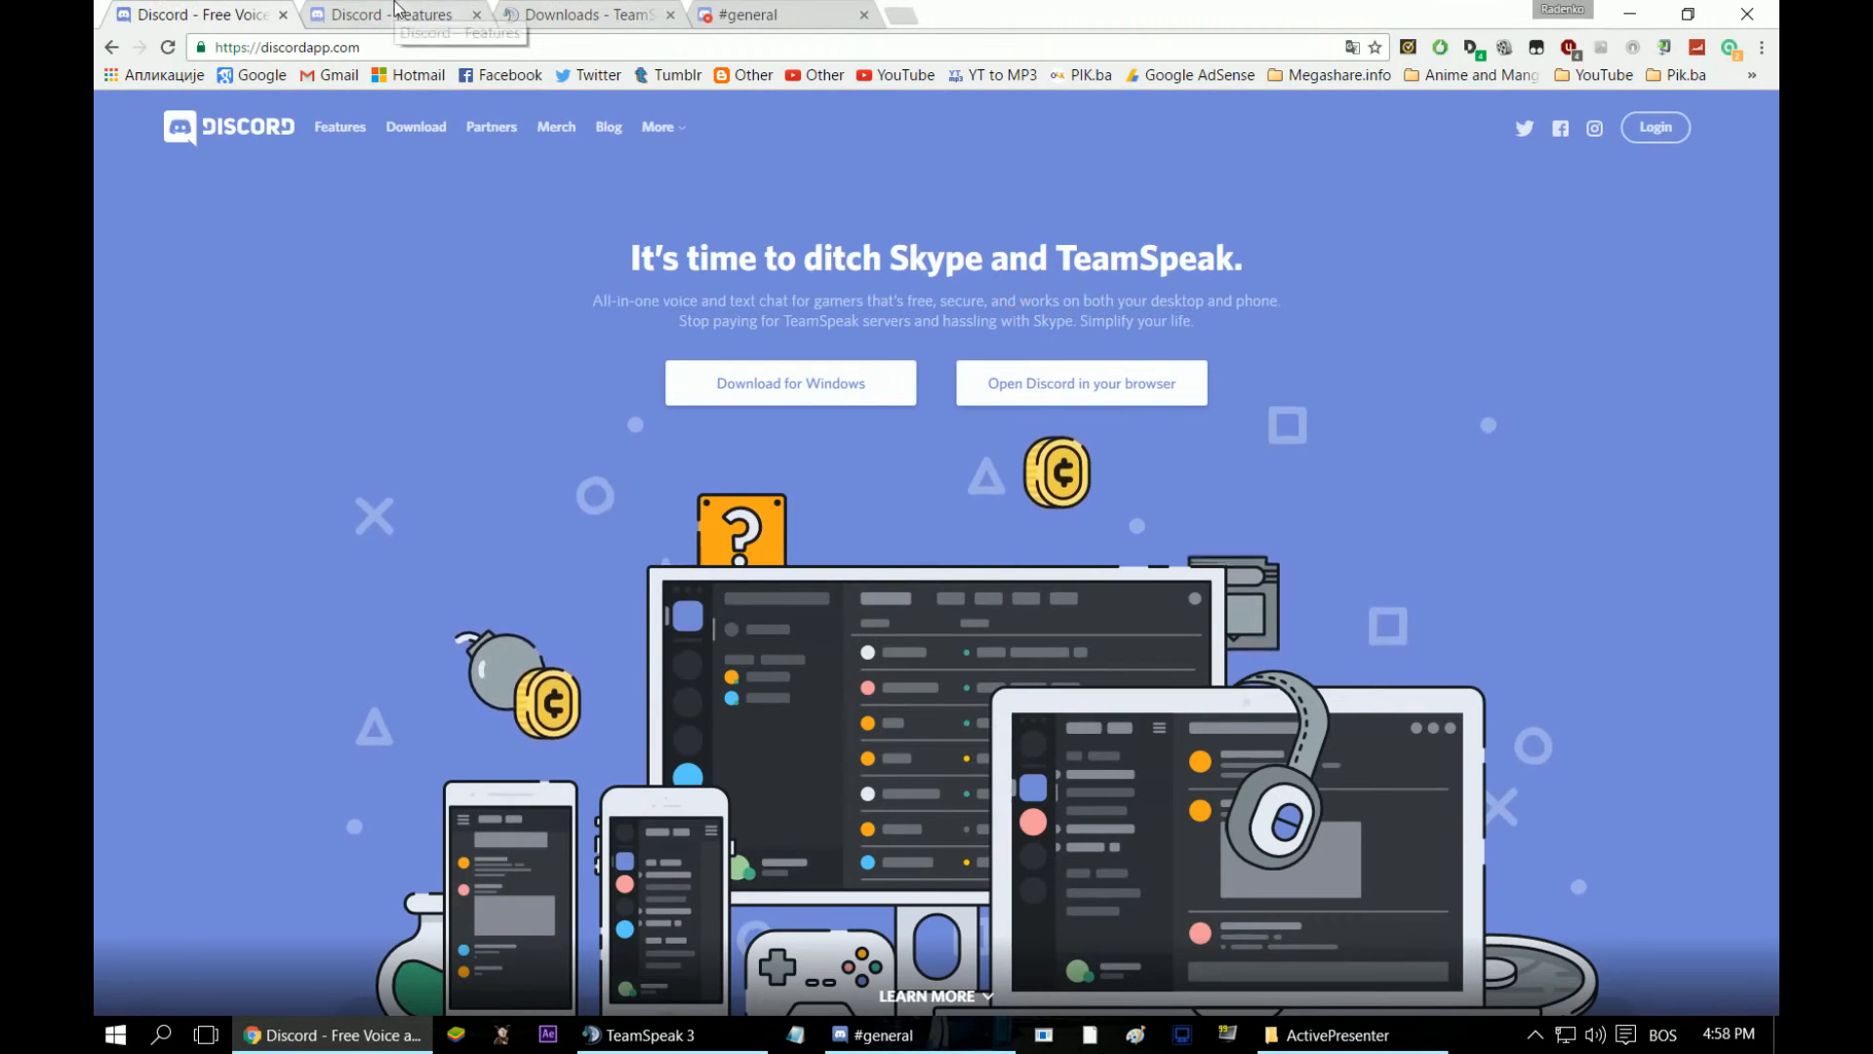
pyautogui.click(382, 15)
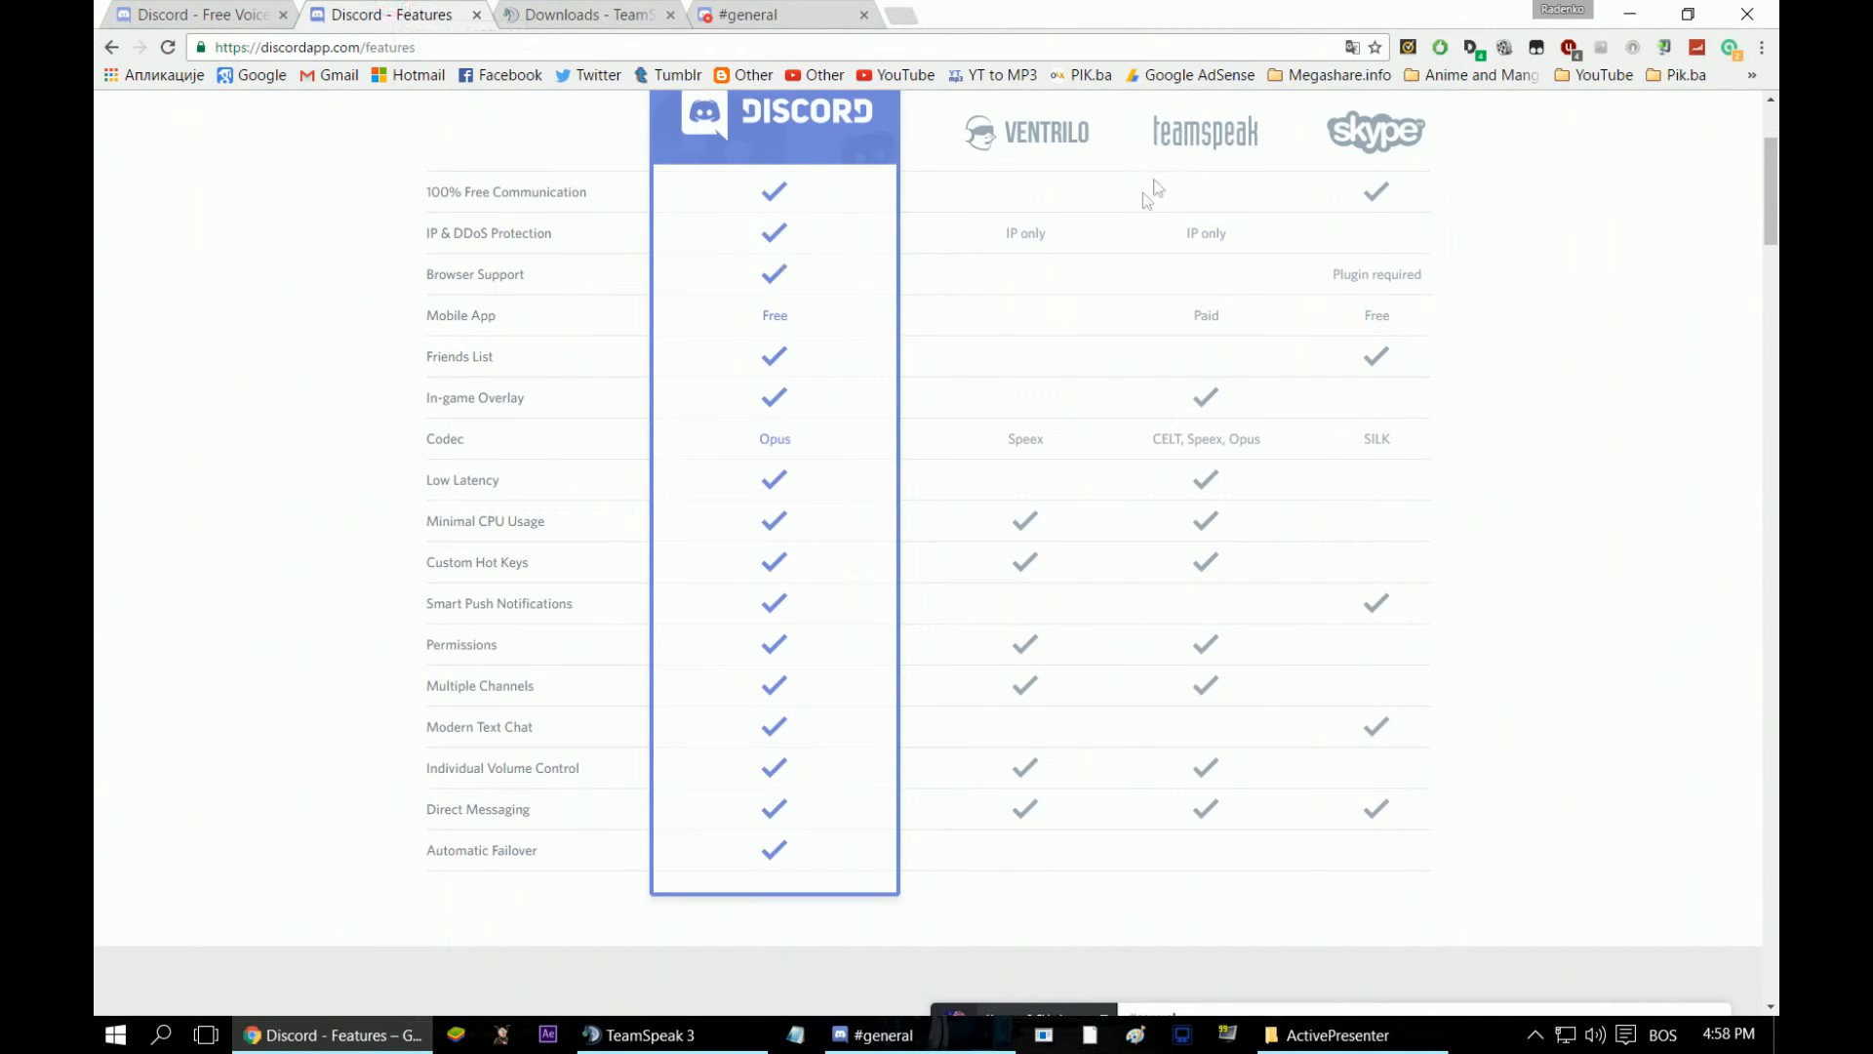
pyautogui.moveTo(872, 890)
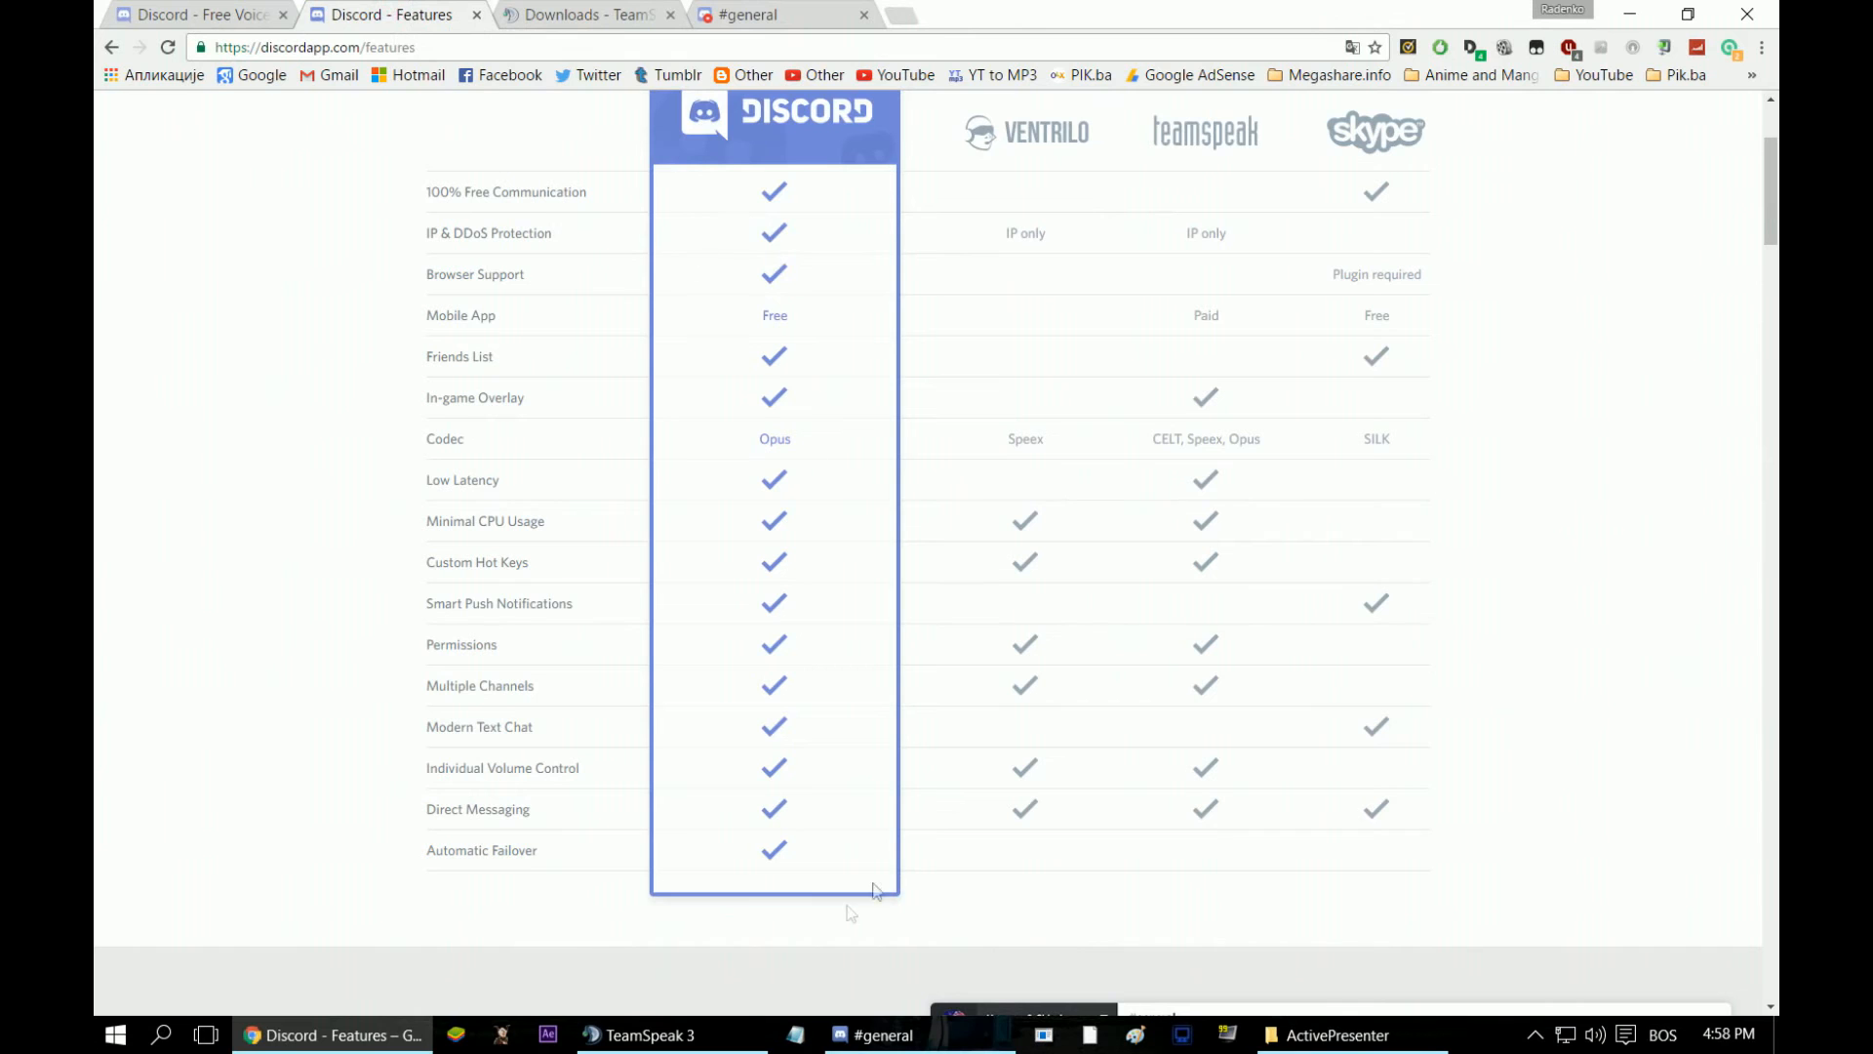
pyautogui.click(883, 1034)
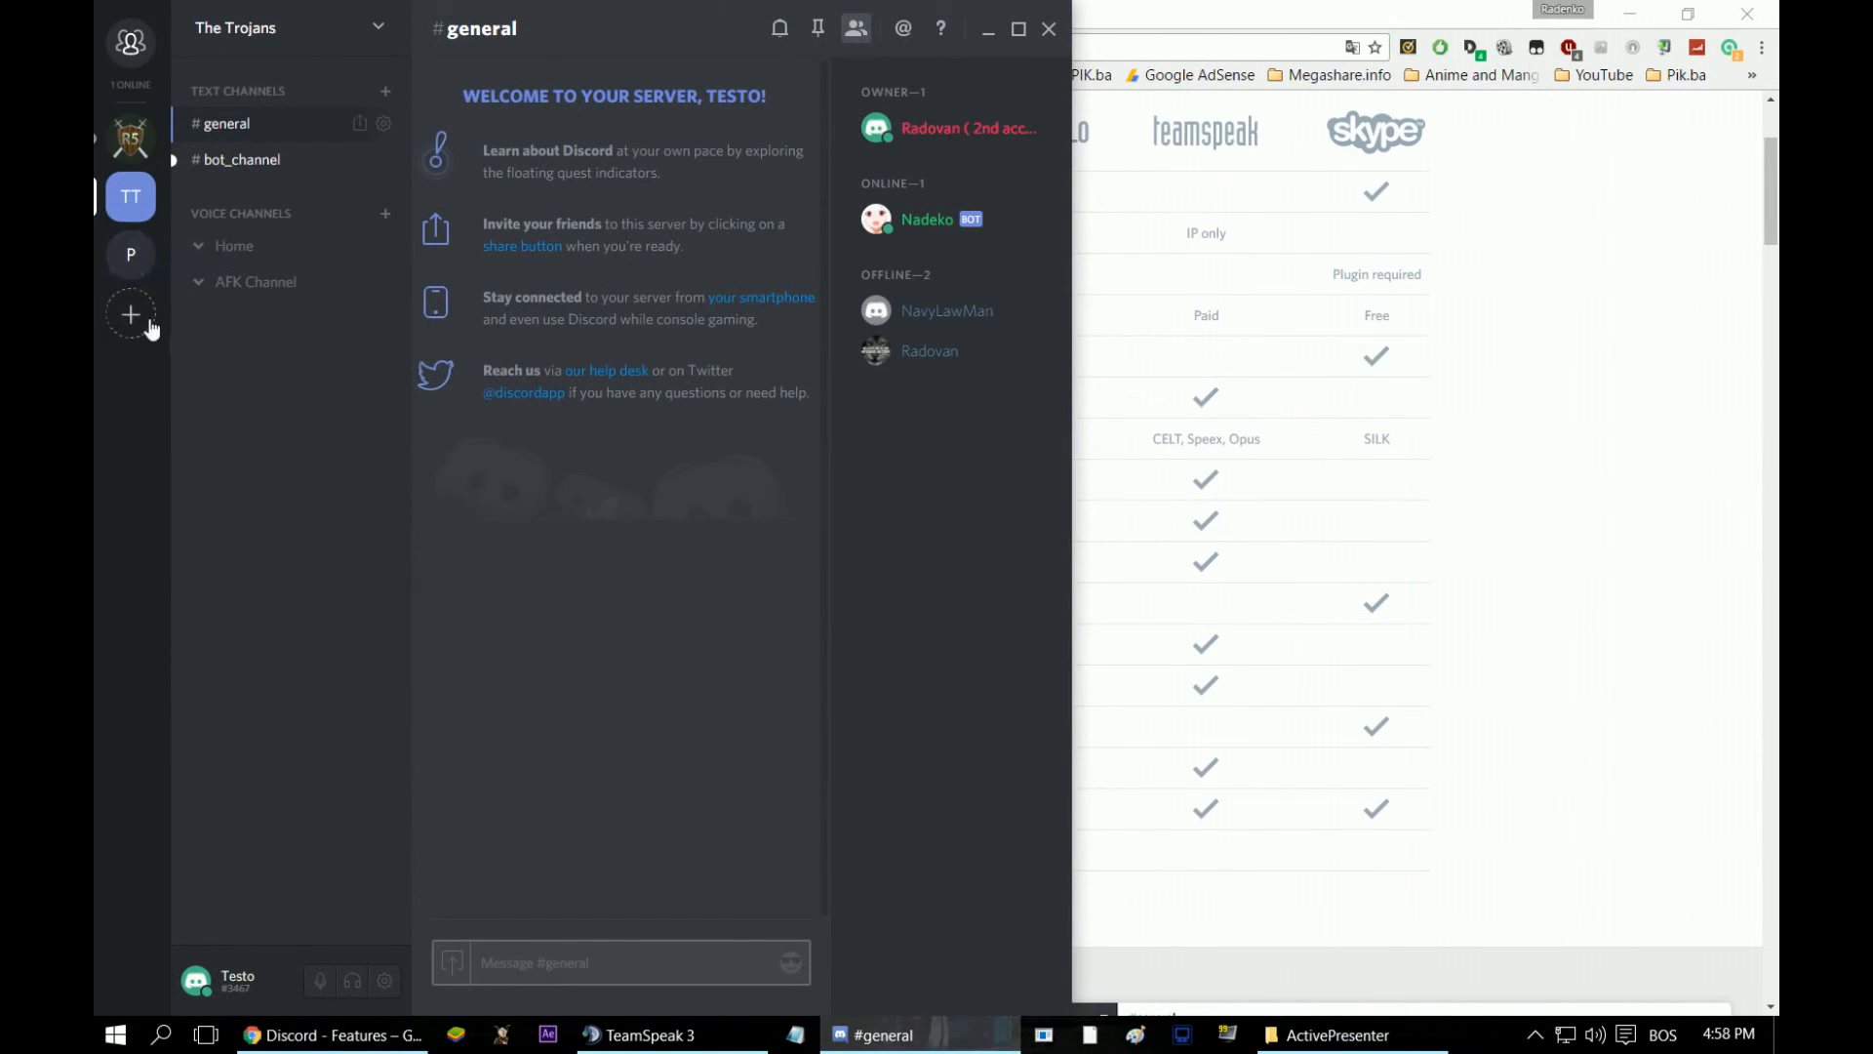
# - Open Discord's Add a Server dialog with the + button
pyautogui.click(130, 314)
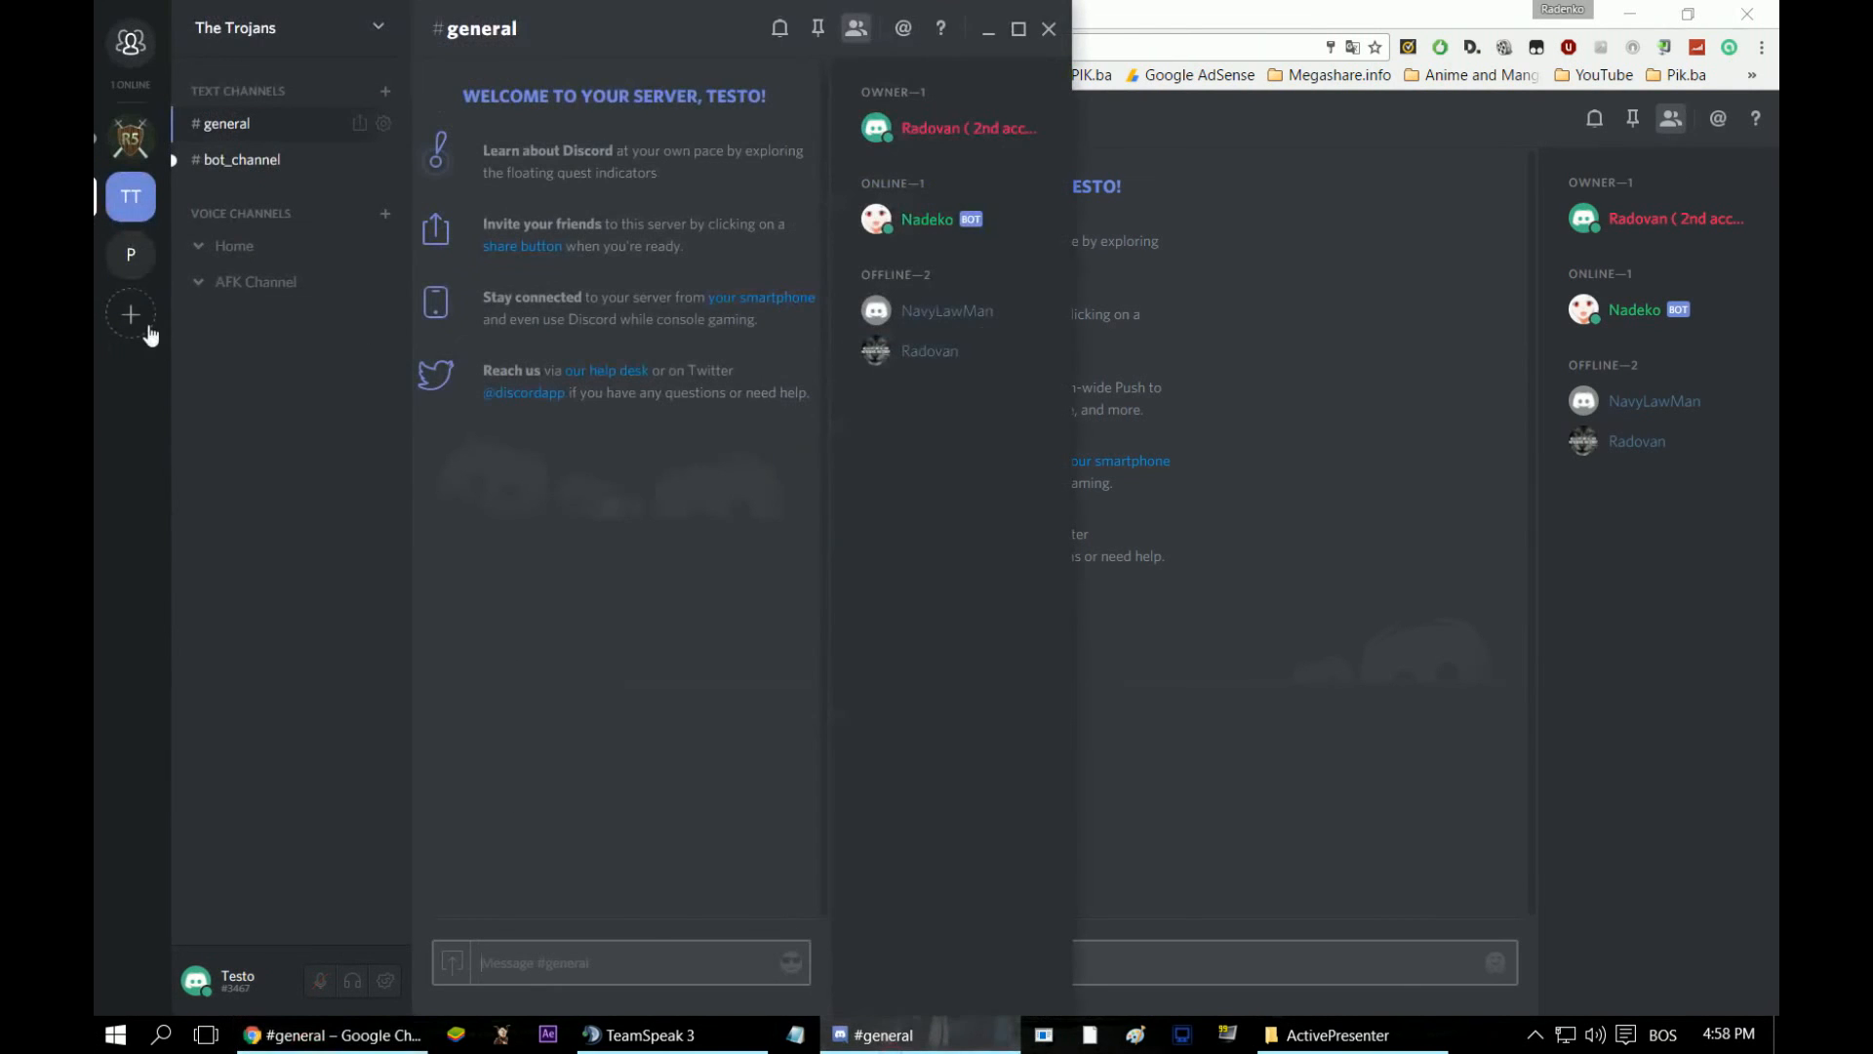
pyautogui.click(130, 314)
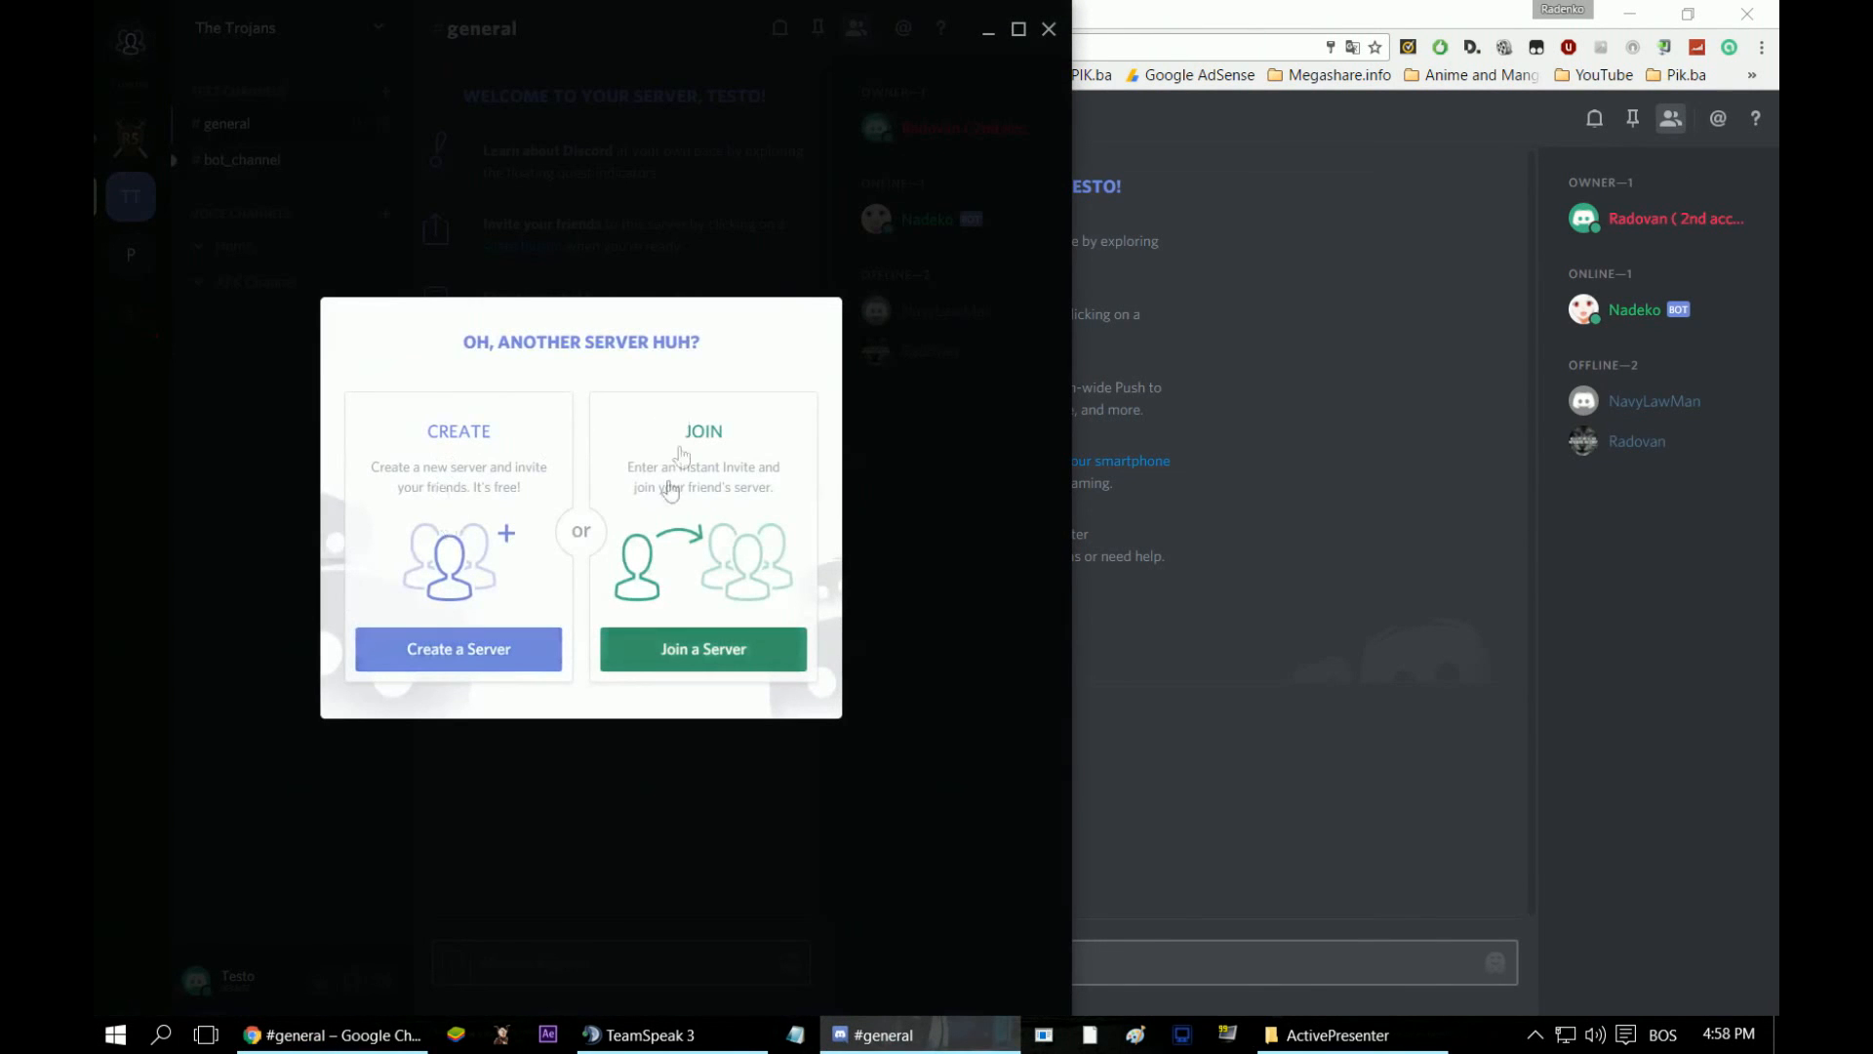
# - Create a Discord server named YouTube, keeping the Central Europe region
pyautogui.click(458, 648)
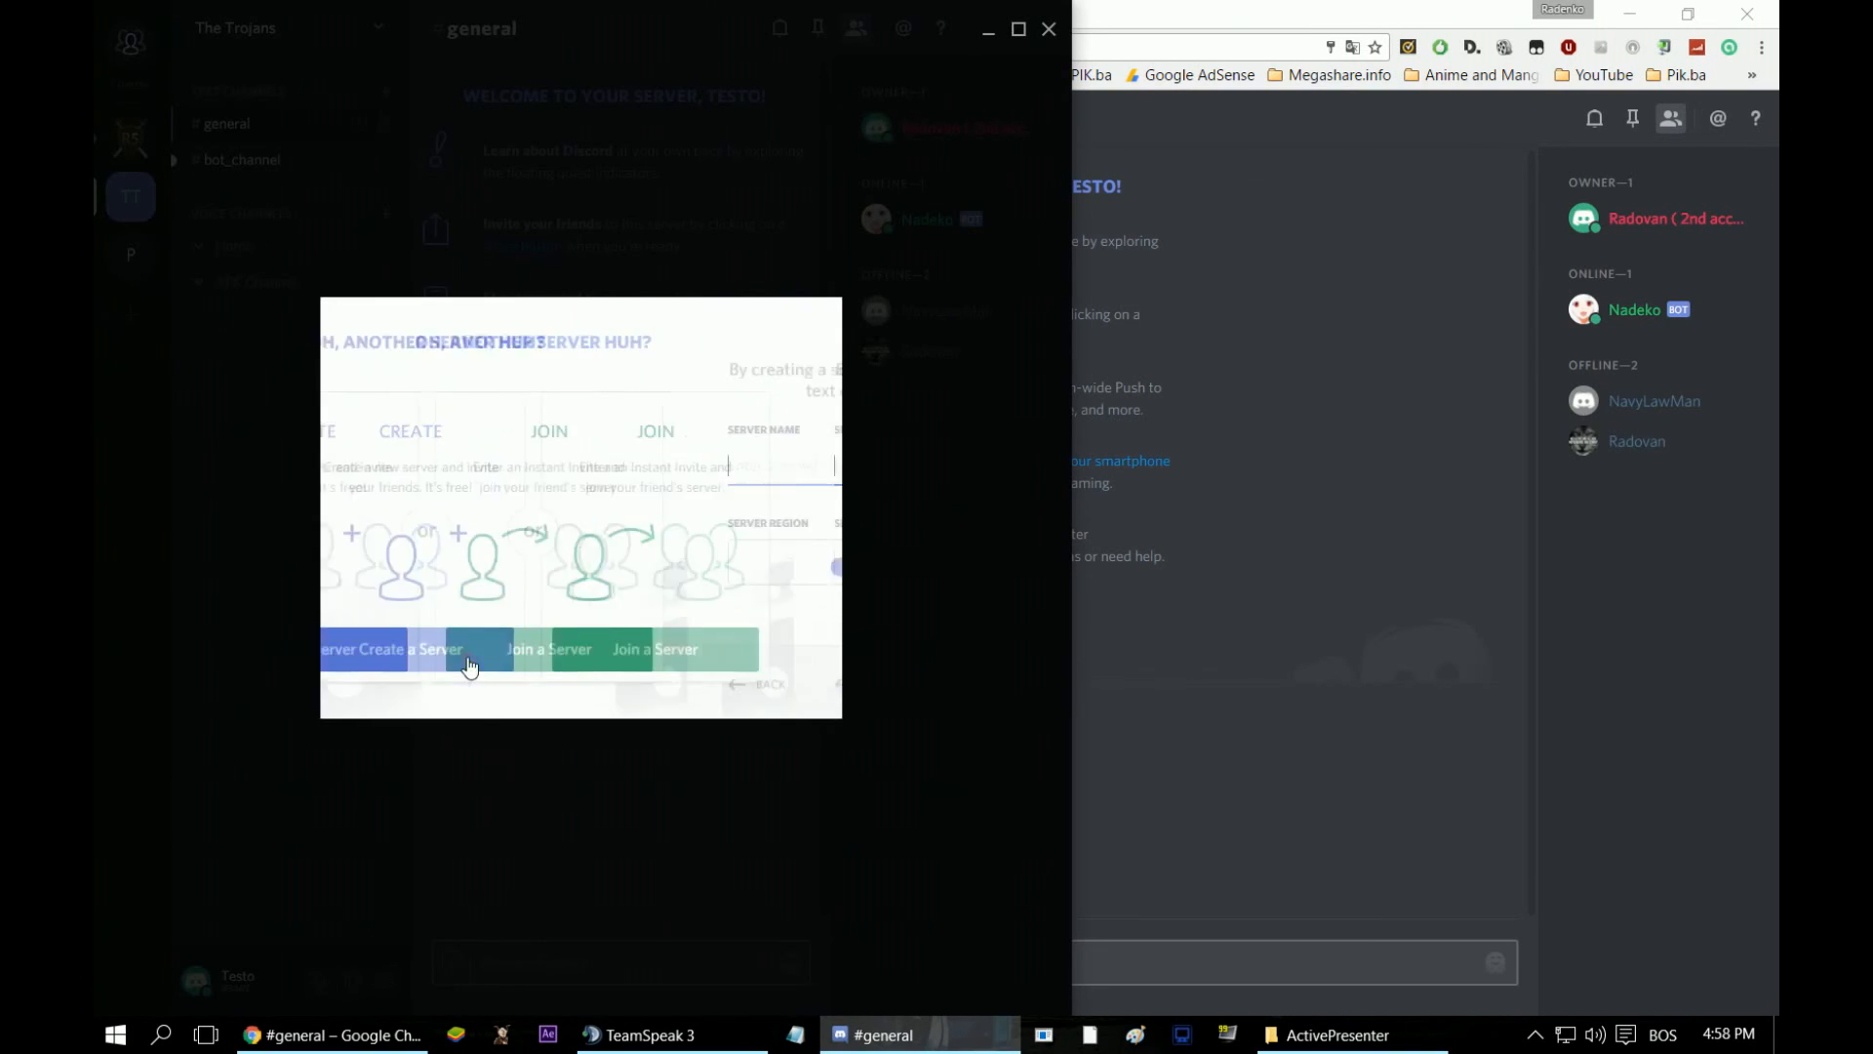
pyautogui.click(376, 648)
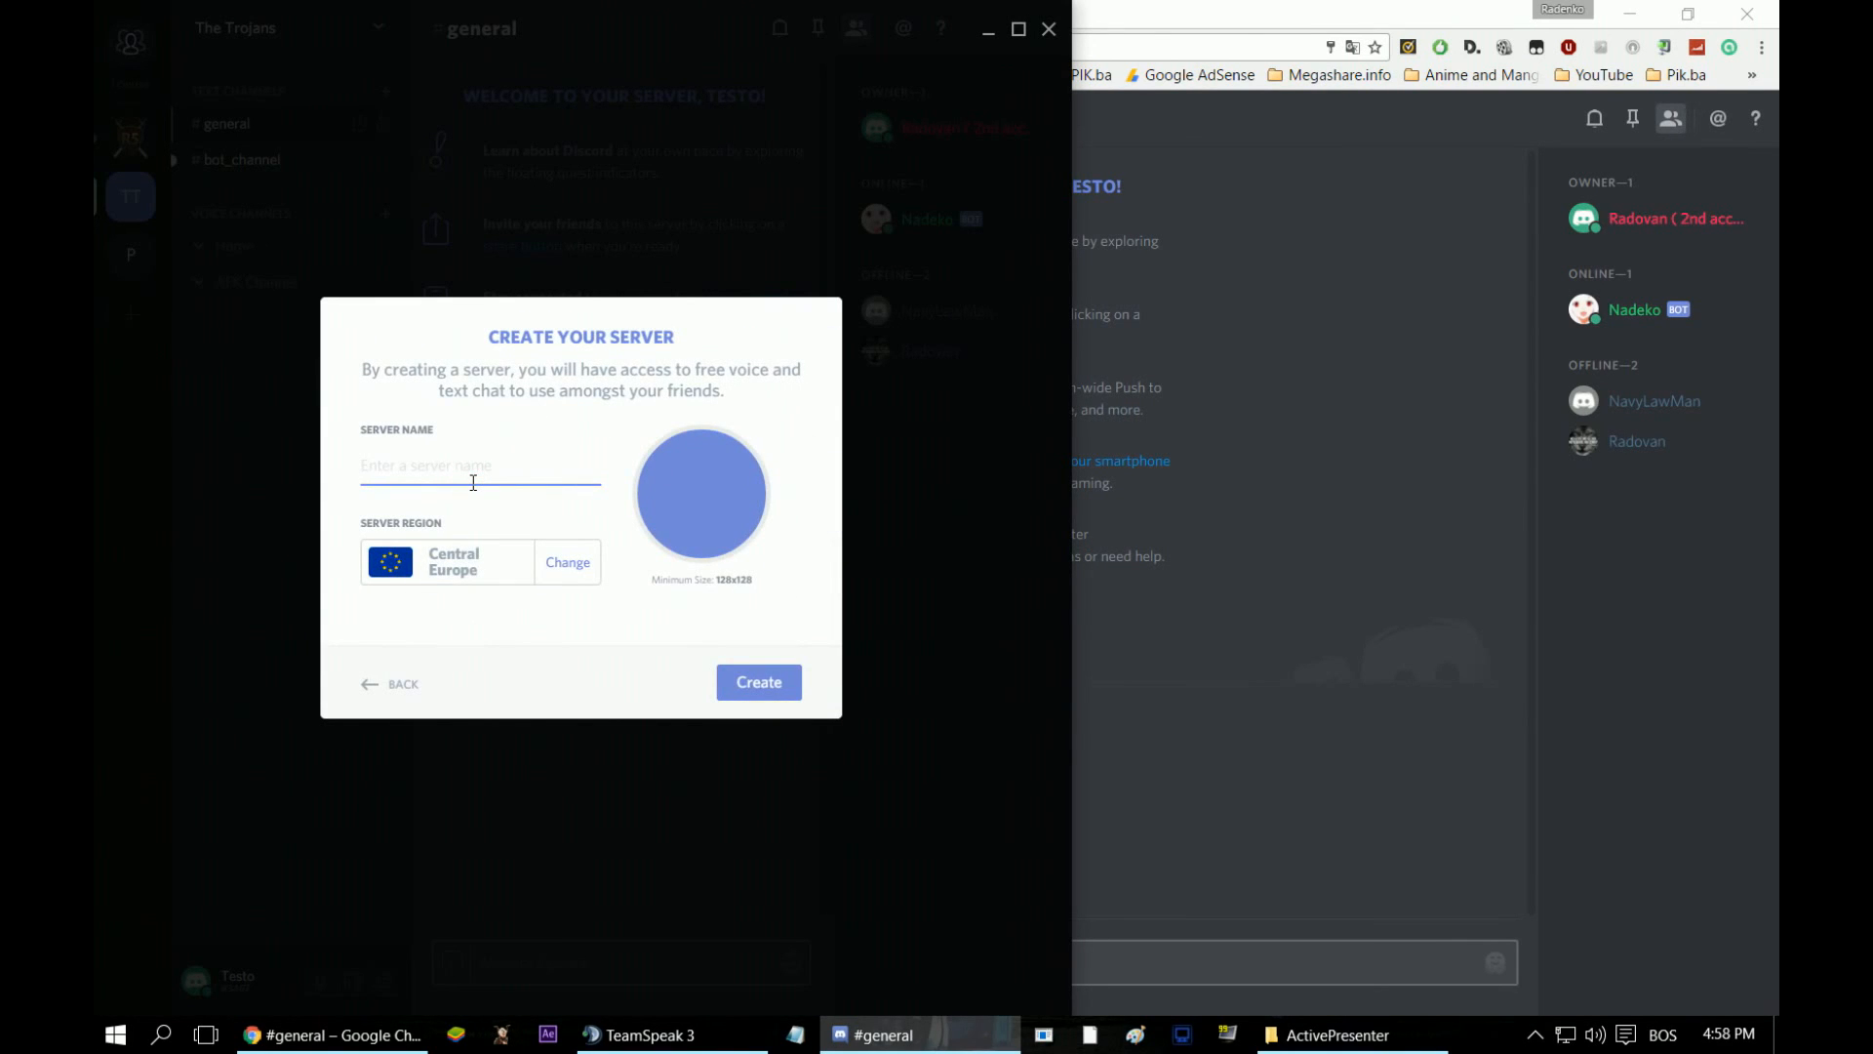
pyautogui.write('YouTube')
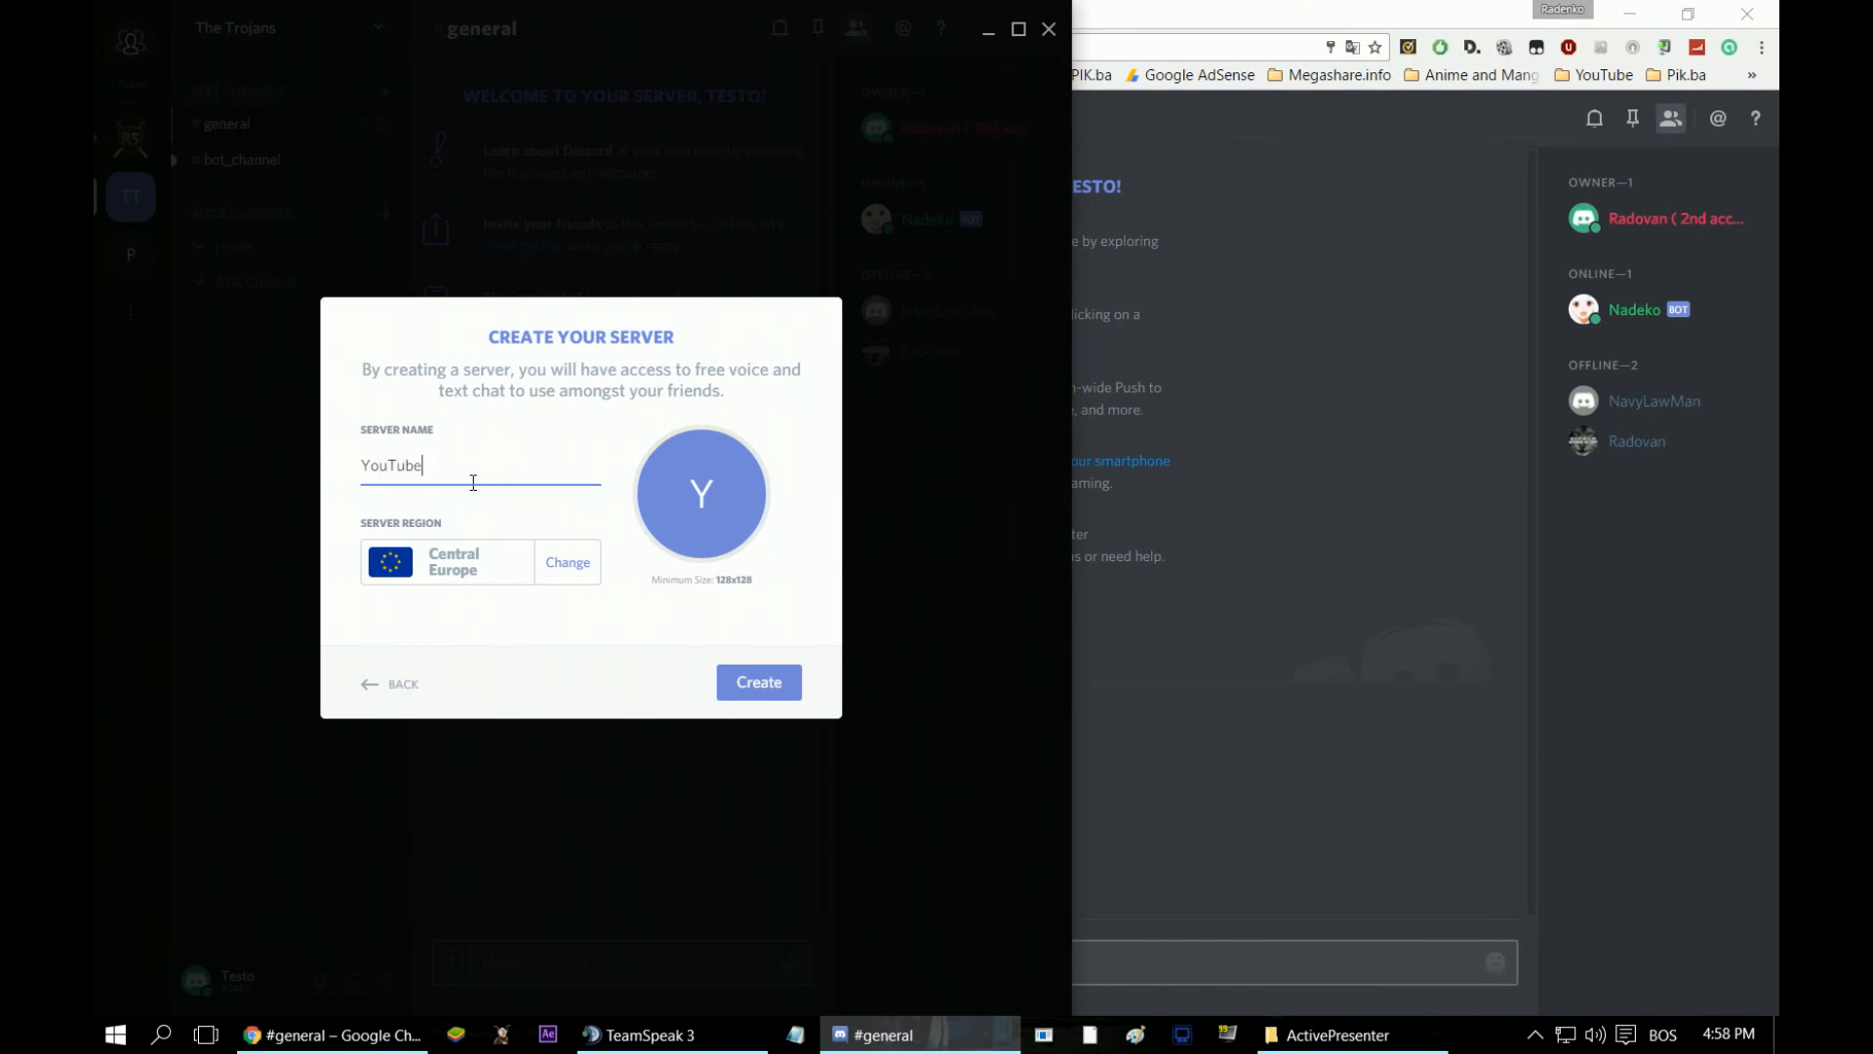
pyautogui.click(757, 682)
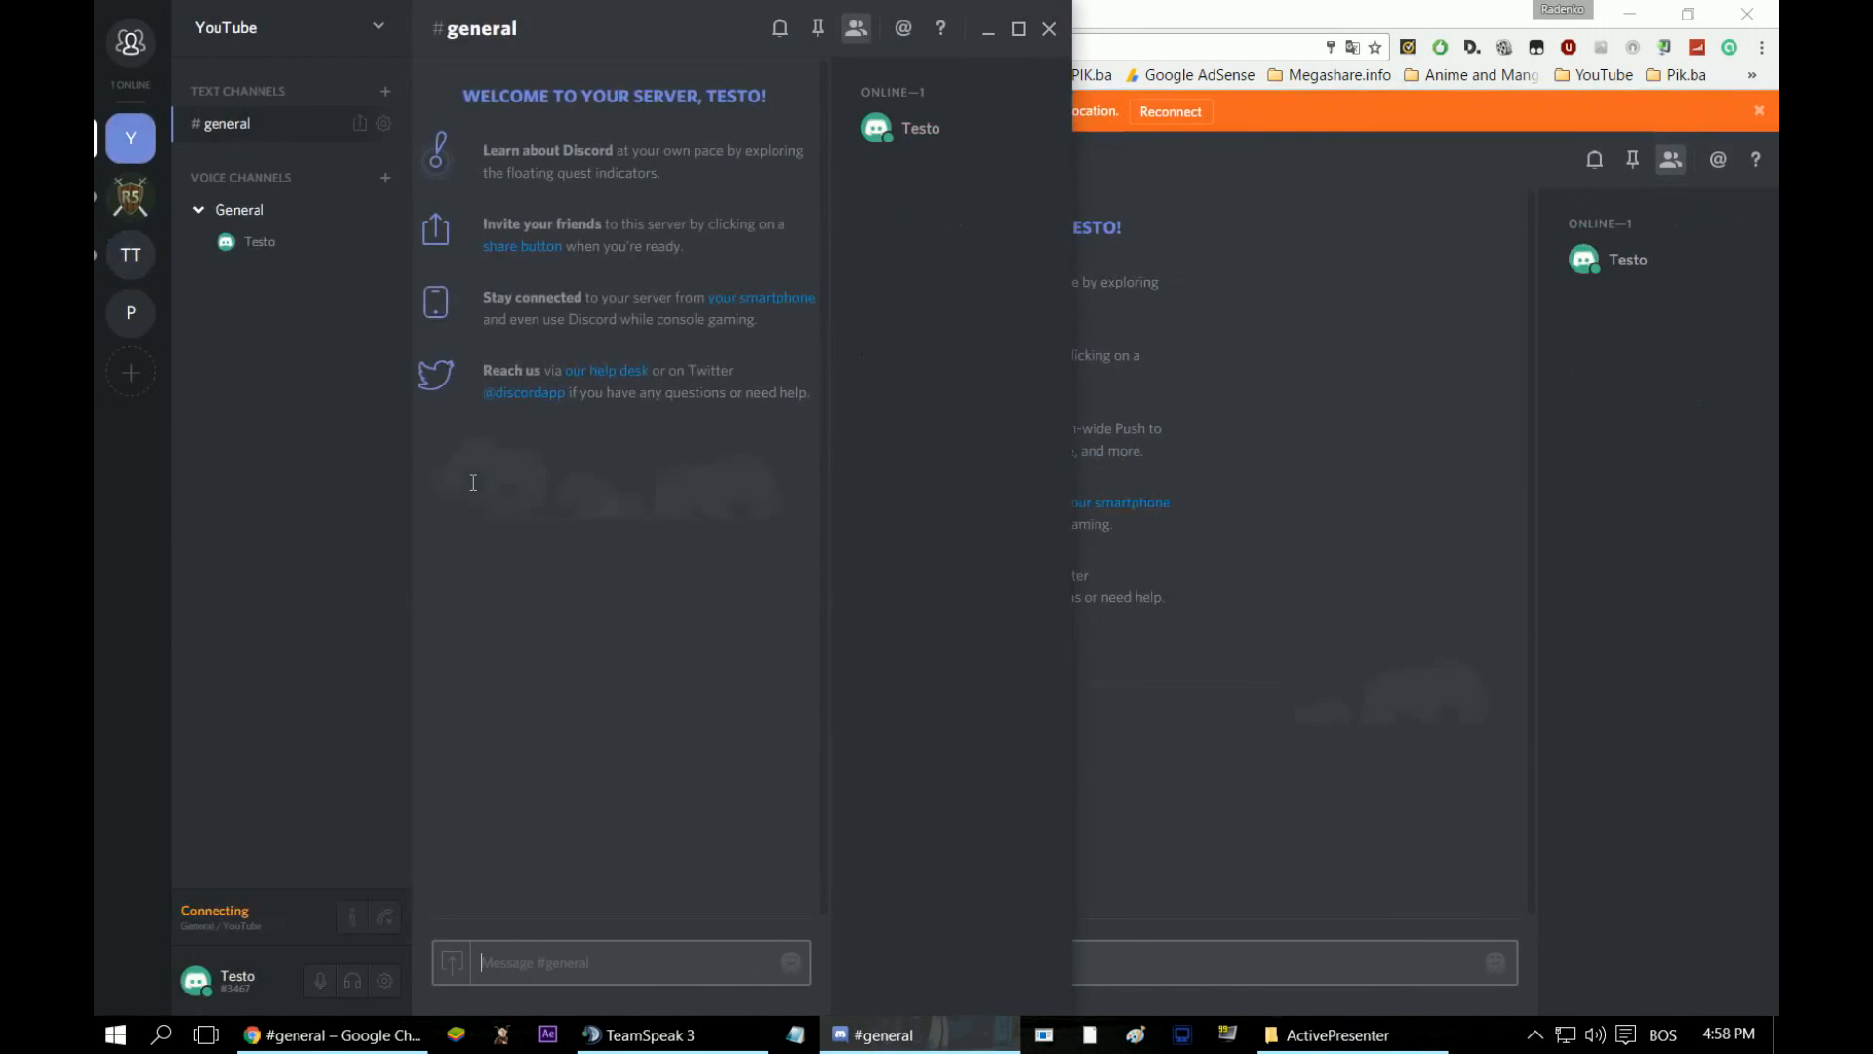
pyautogui.moveTo(778, 27)
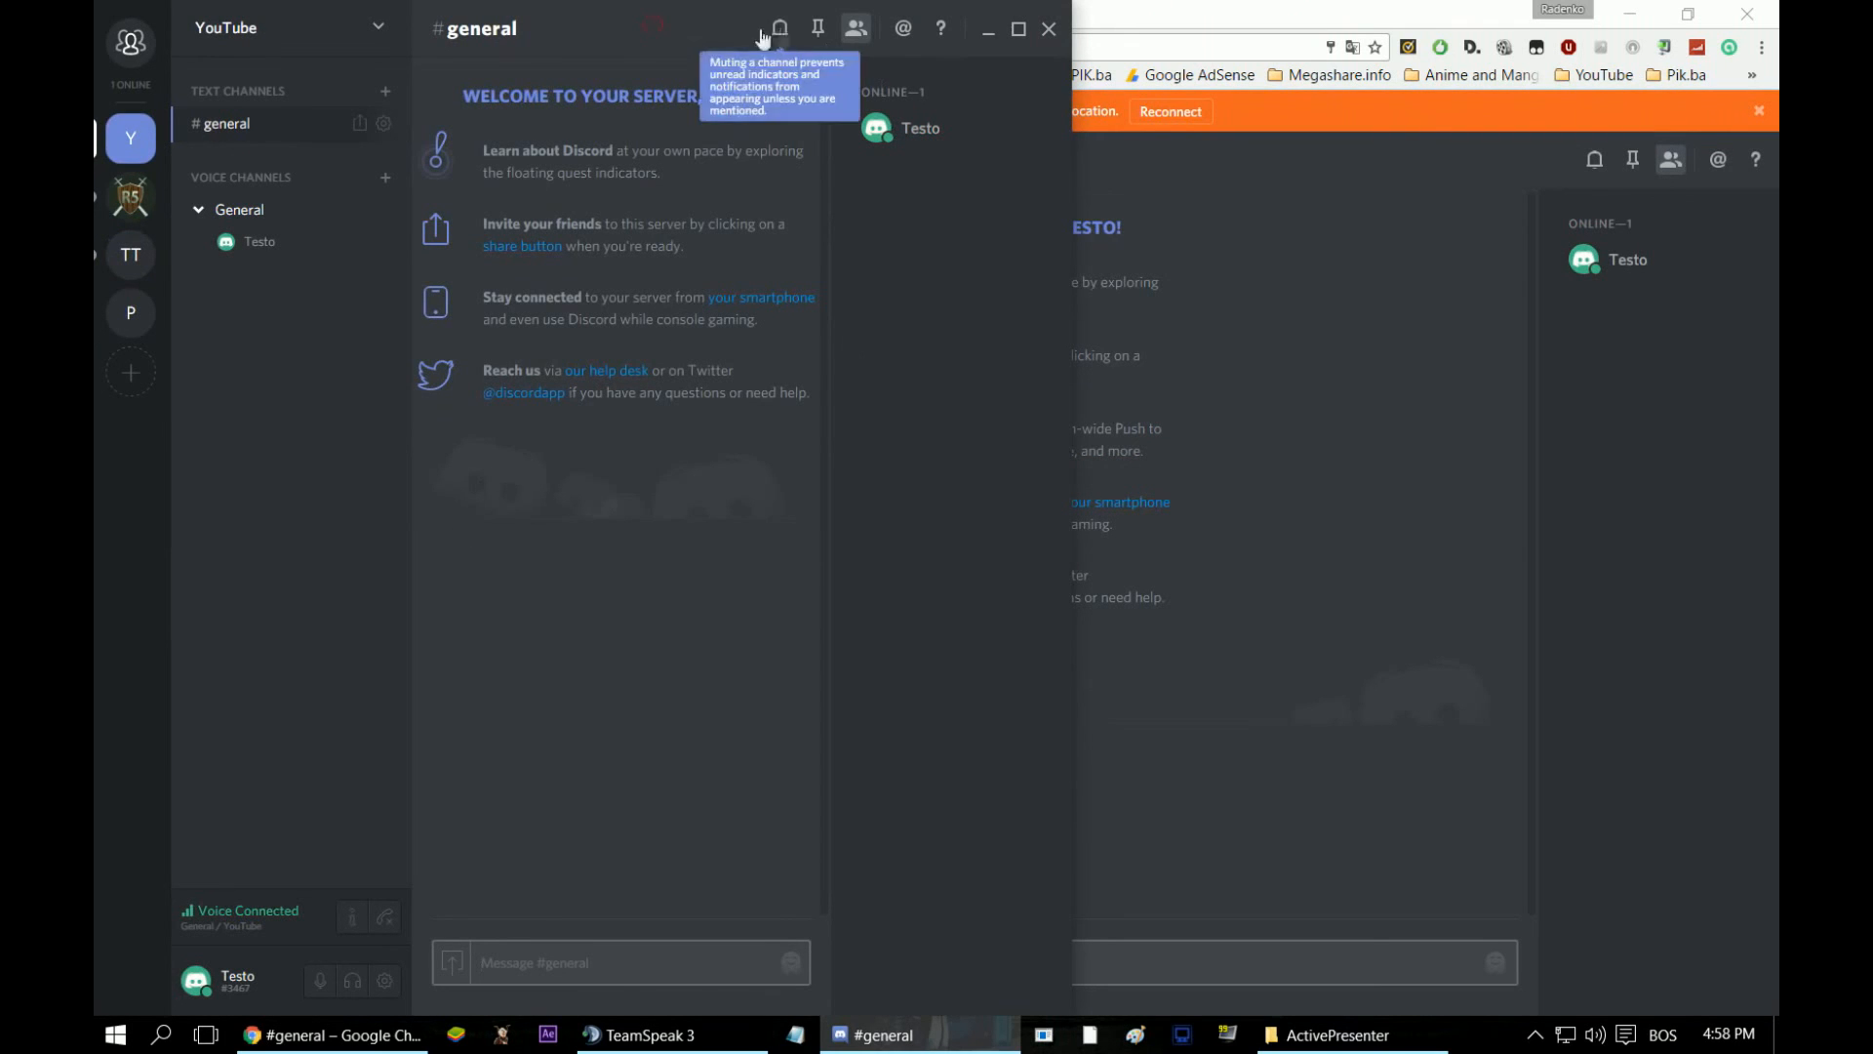